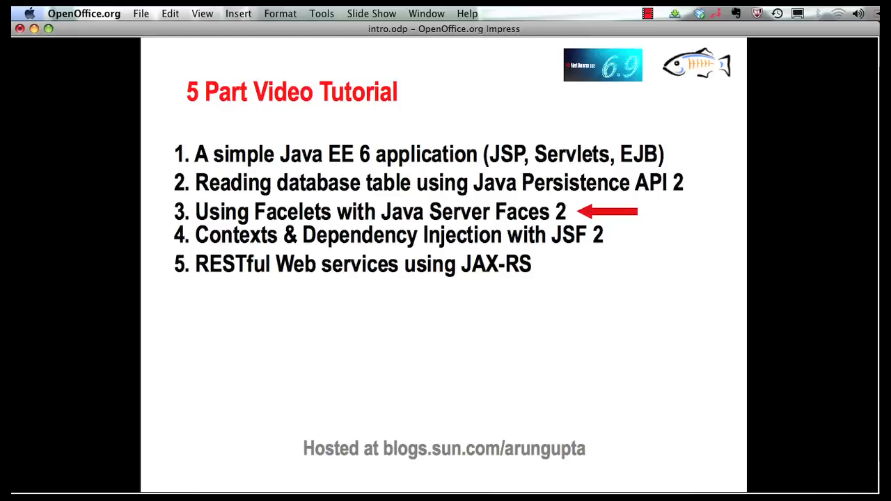
pyautogui.moveTo(601, 239)
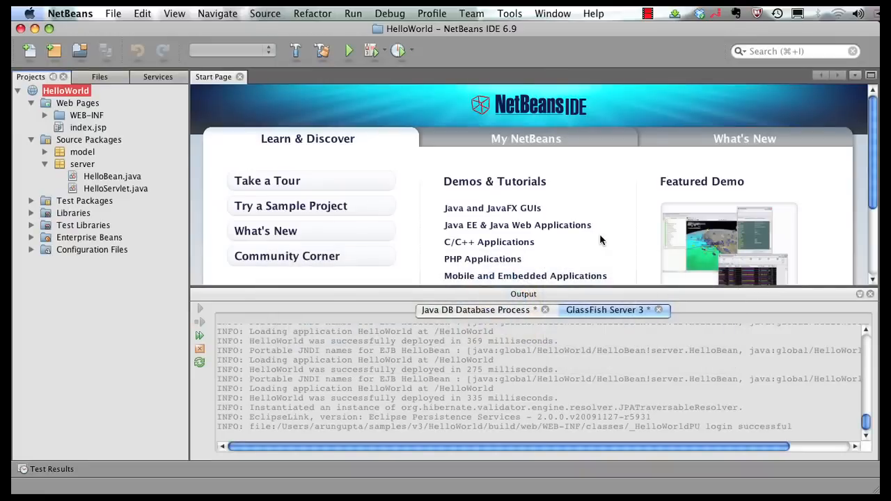
# Add the JavaServer Faces framework to HelloWorld through its Properties Frameworks category
pyautogui.click(66, 90)
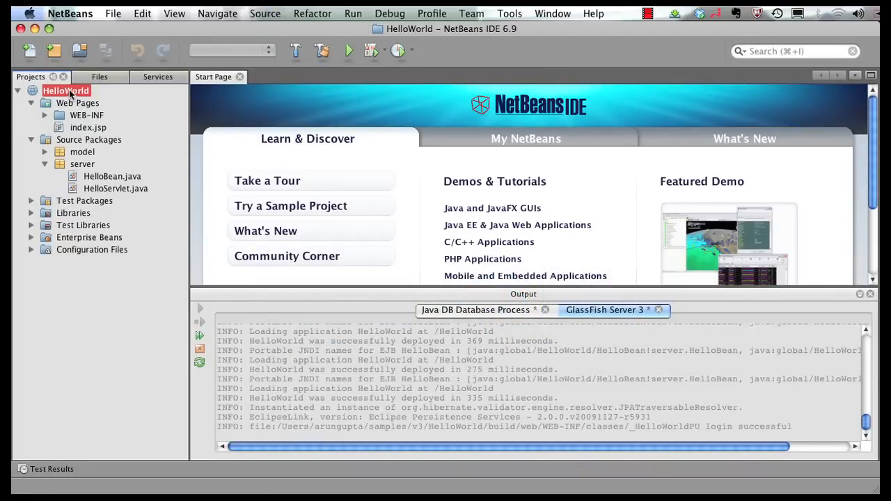
pyautogui.rightClick(66, 90)
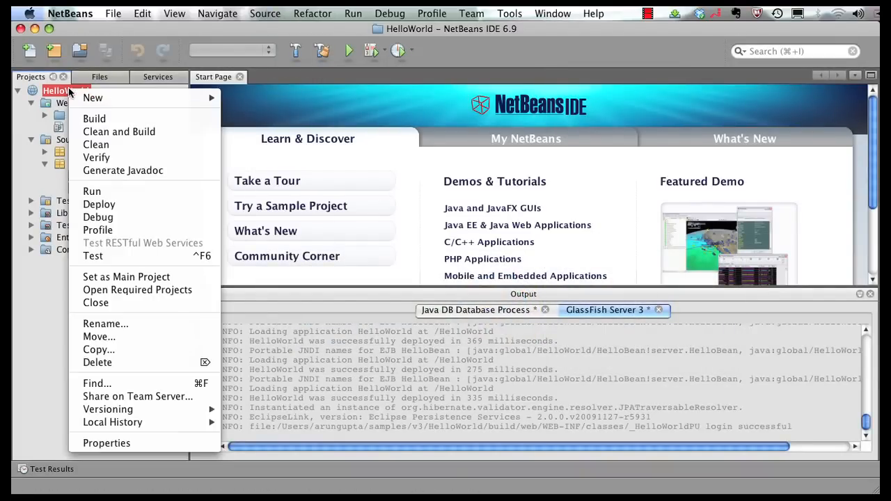
pyautogui.moveTo(107, 444)
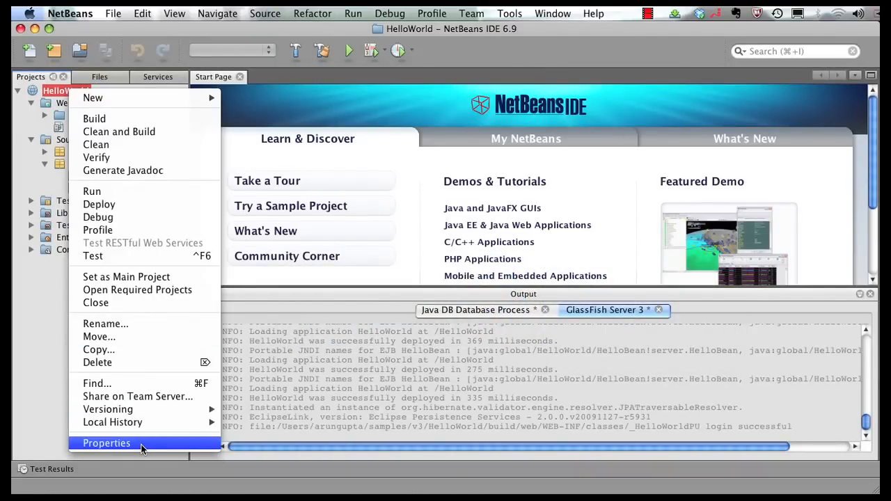
pyautogui.click(106, 443)
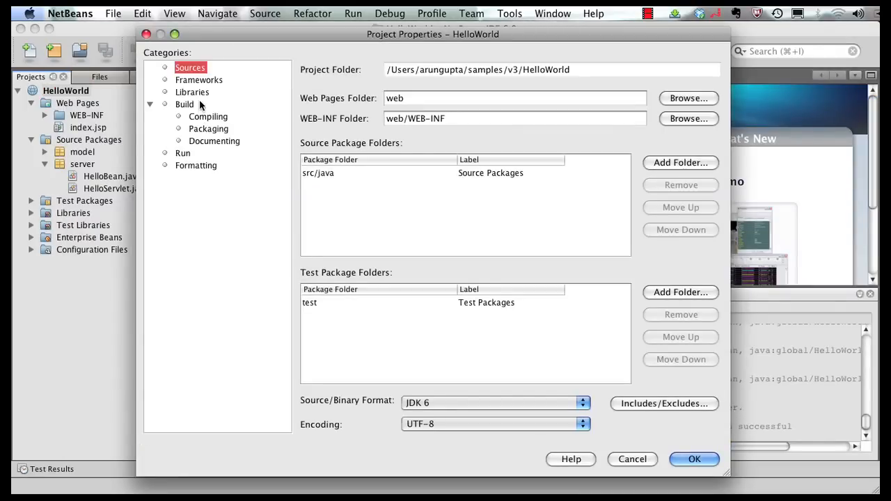
pyautogui.click(199, 79)
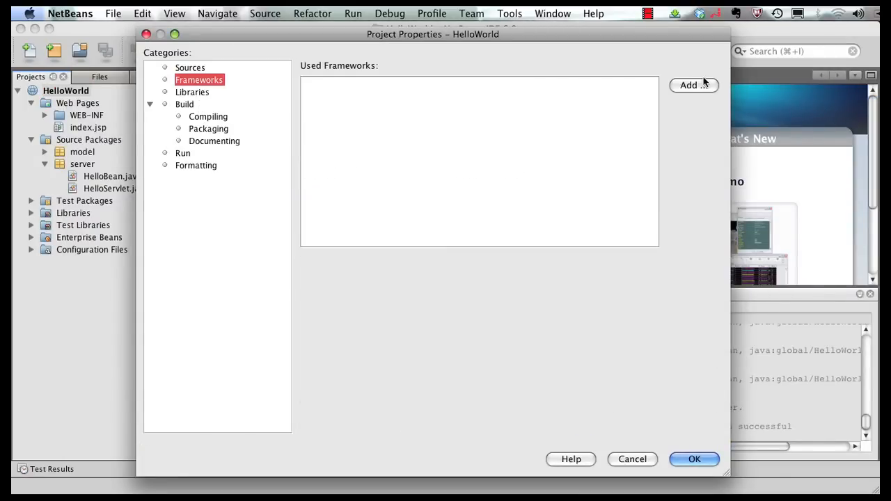
pyautogui.click(693, 85)
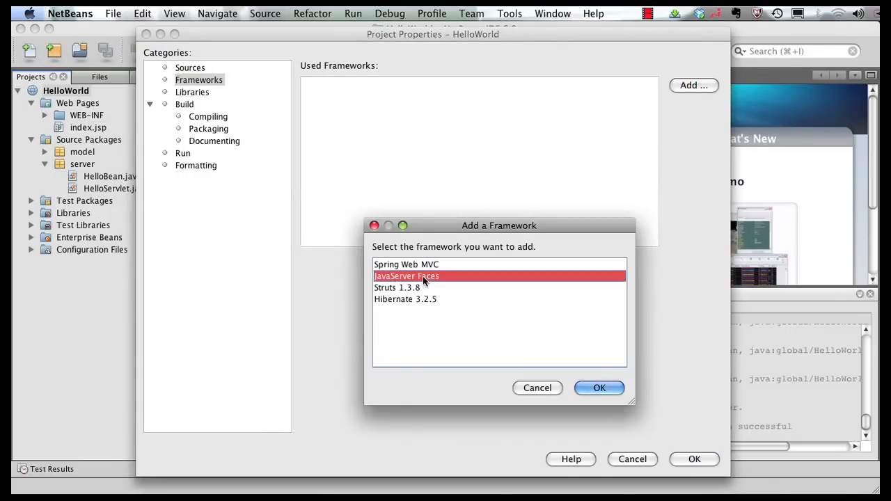
pyautogui.click(599, 388)
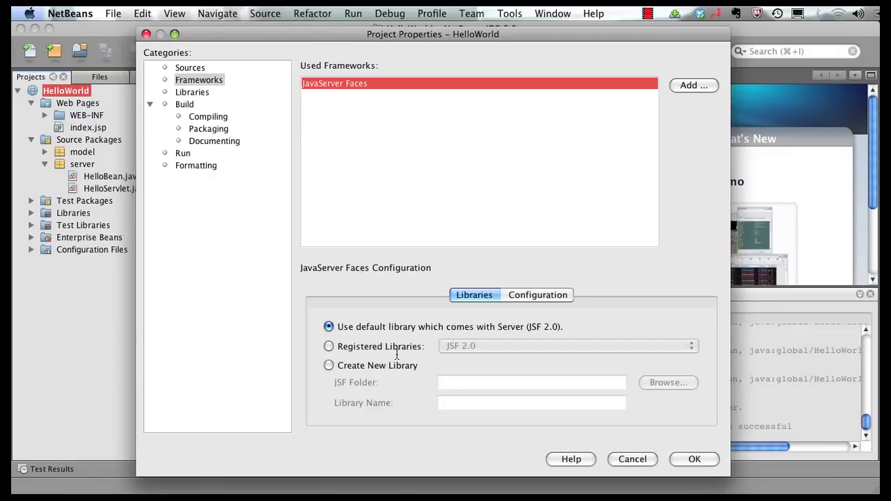
pyautogui.click(693, 459)
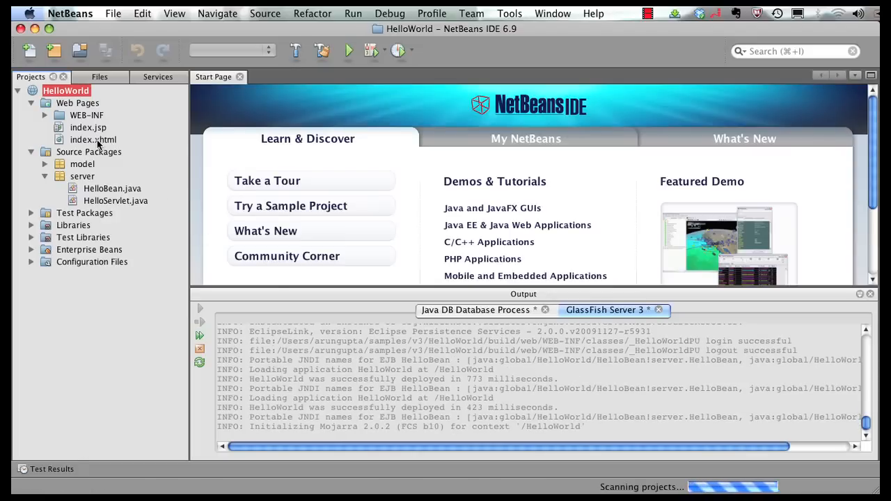
pyautogui.moveTo(93, 139)
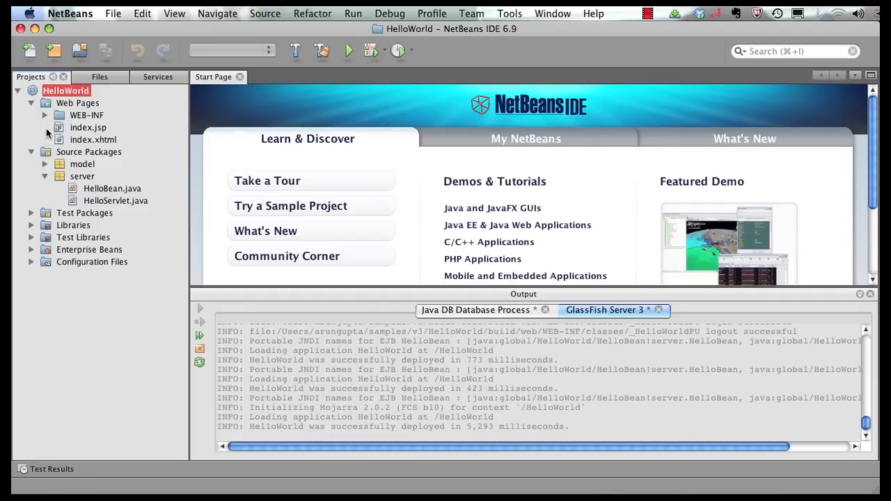
# Create a new folder named templates inside WEB-INF
pyautogui.click(86, 115)
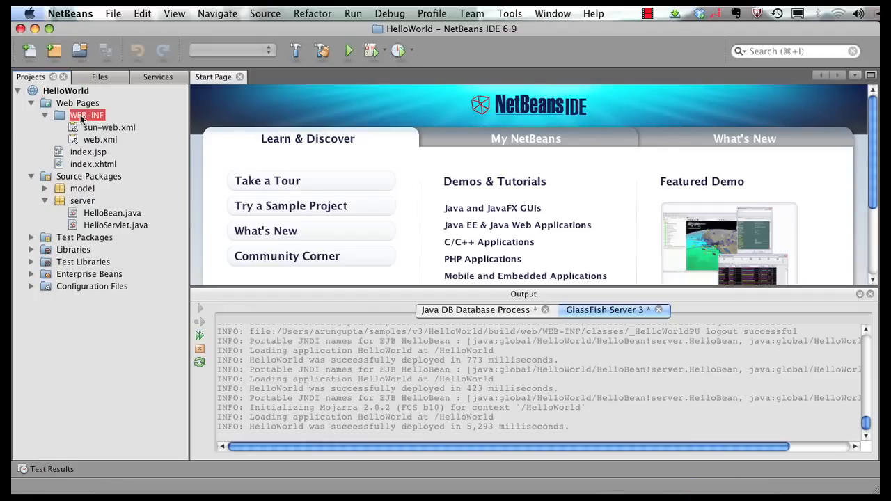
pyautogui.rightClick(87, 115)
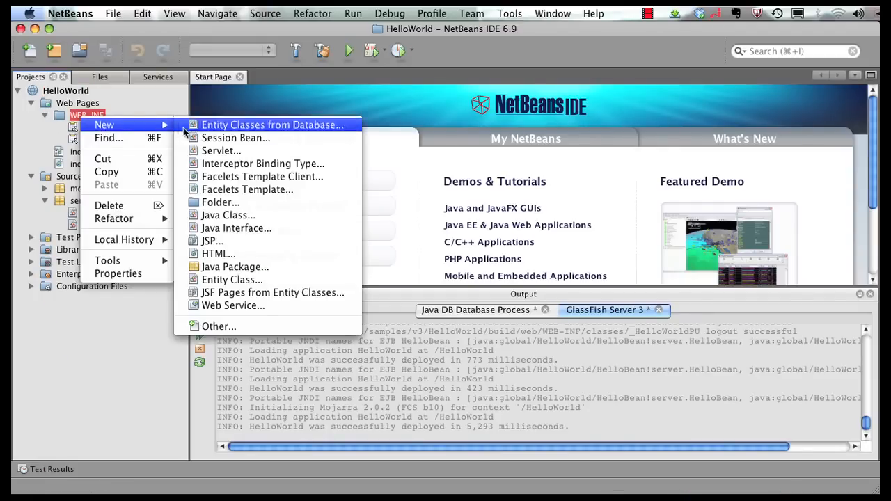
pyautogui.click(220, 202)
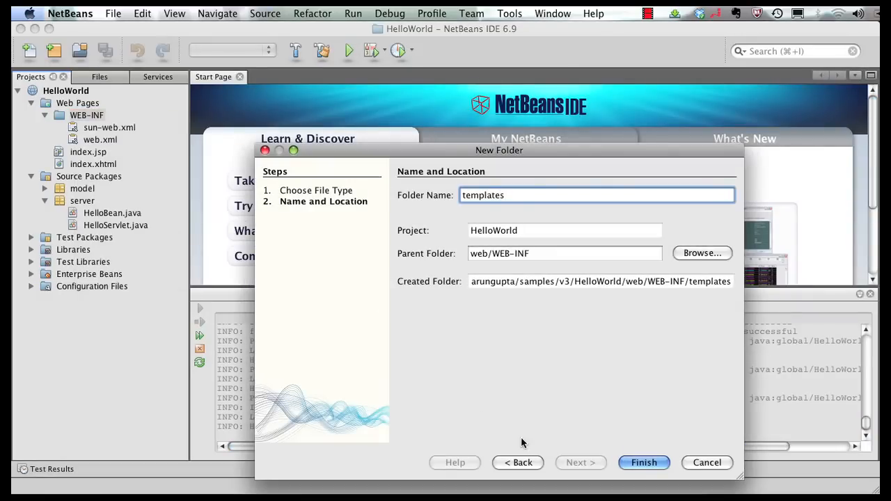
pyautogui.click(643, 462)
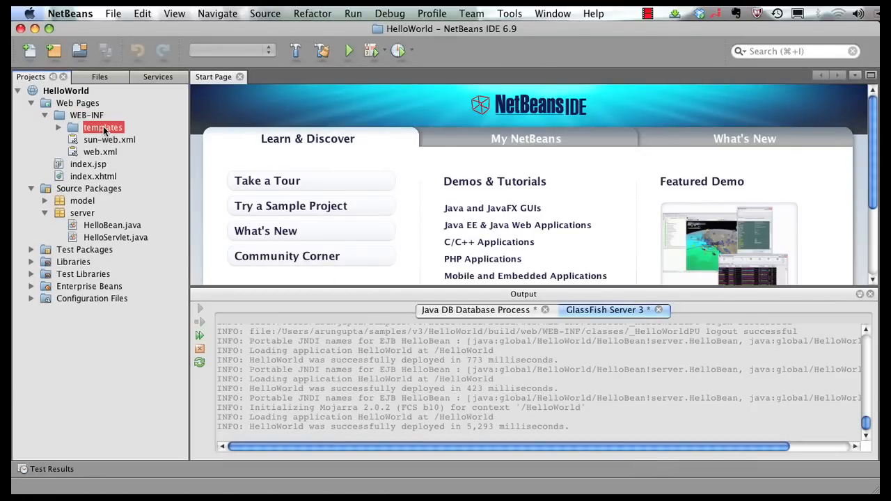
# Create a Facelets template named 'template' using the header, content and footer layout
pyautogui.rightClick(103, 127)
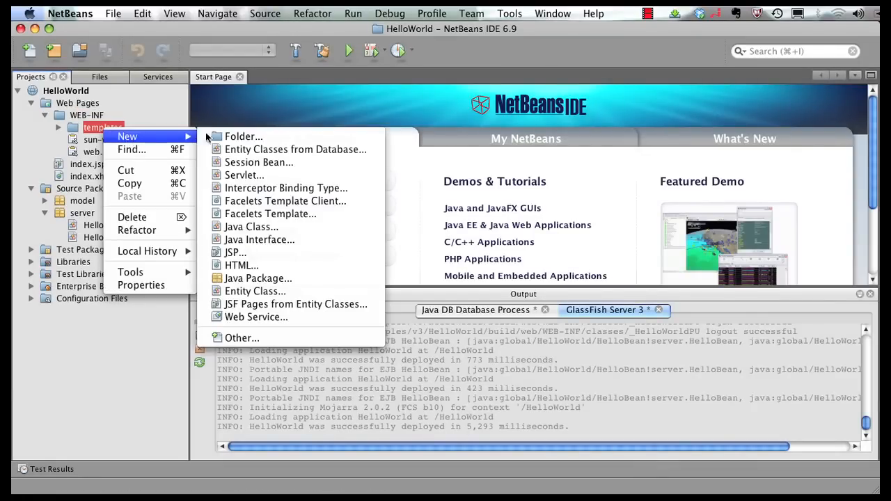
pyautogui.moveTo(271, 214)
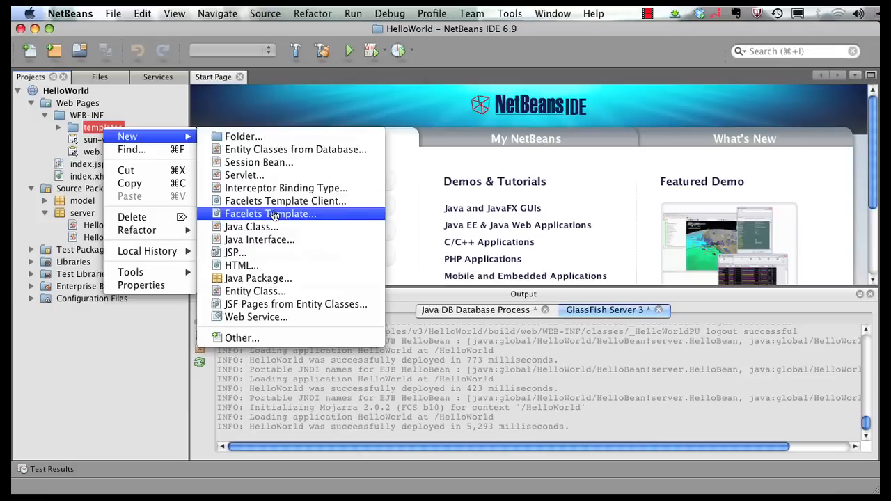
pyautogui.click(270, 214)
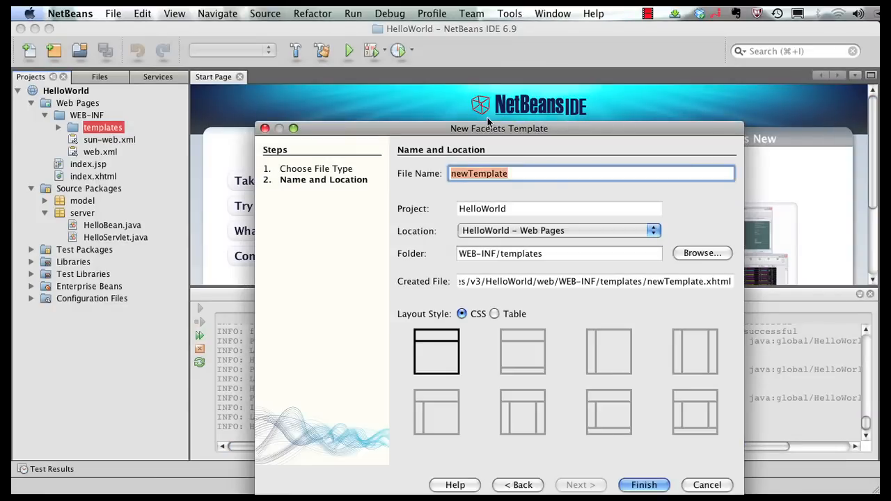
pyautogui.moveTo(499, 128); pyautogui.dragTo(455, 87)
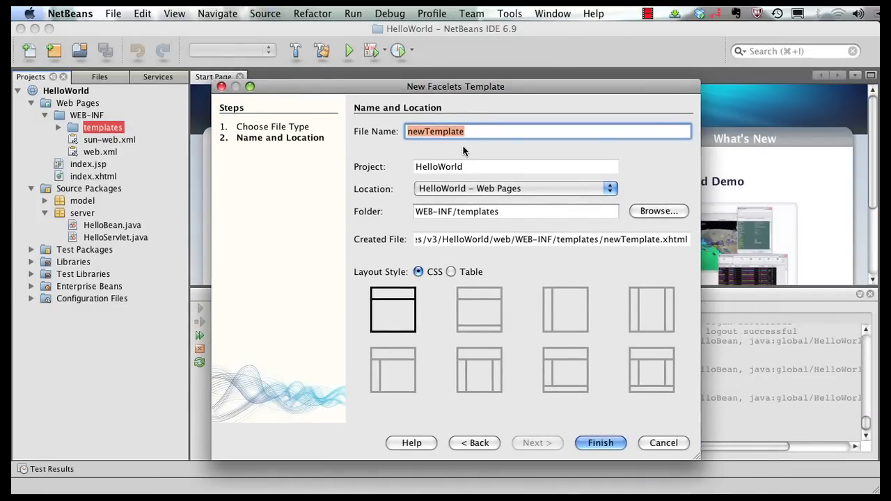
pyautogui.moveTo(478, 311)
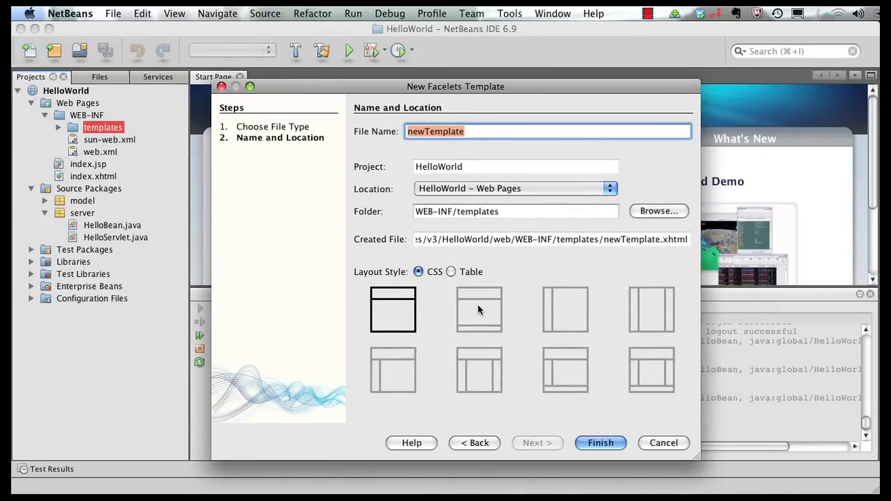
pyautogui.write('template')
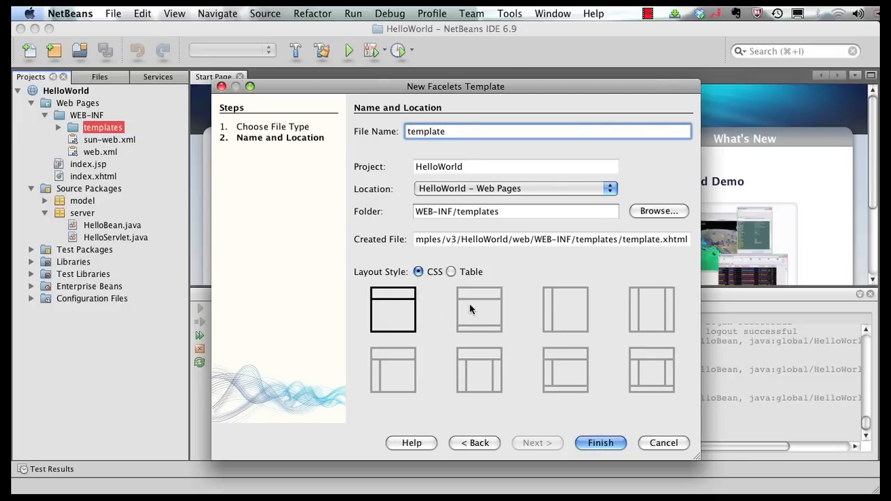
pyautogui.click(479, 310)
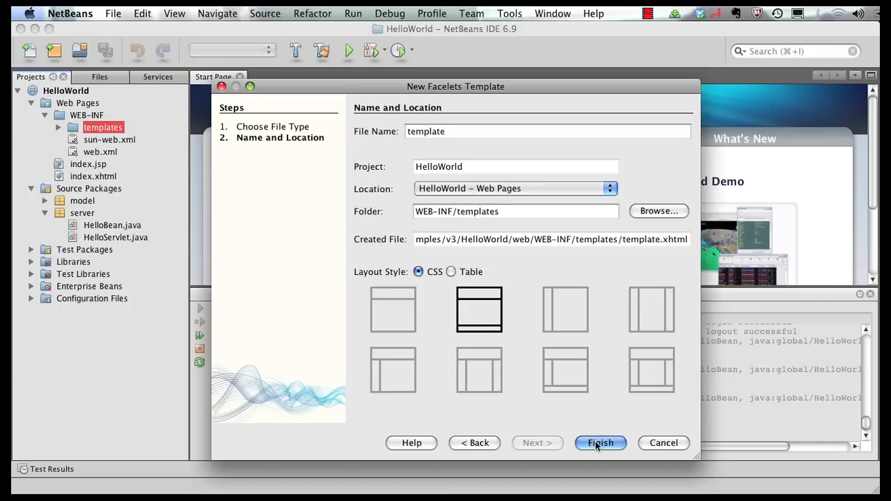
pyautogui.click(600, 442)
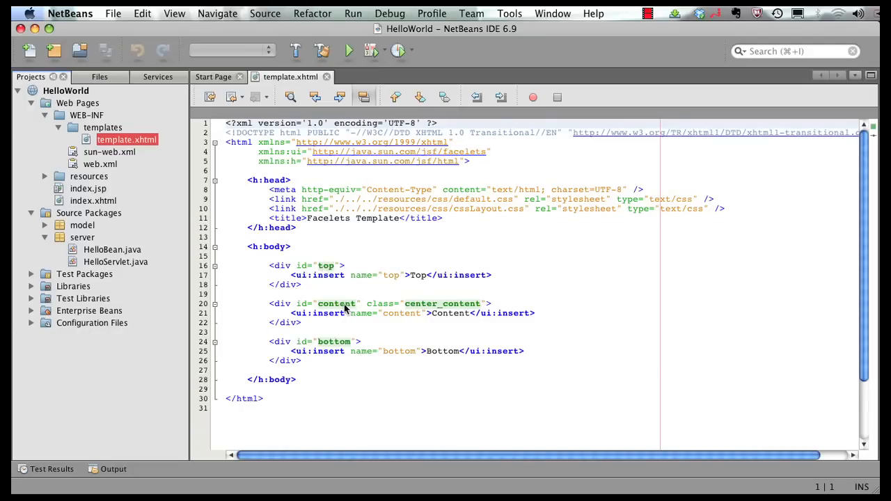
pyautogui.moveTo(421, 278)
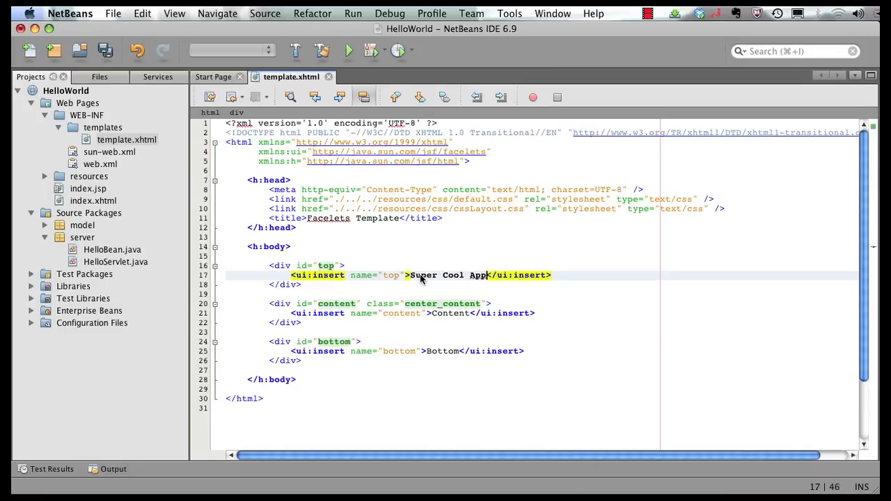
# Make the template's top section an h1 heading 'Super Cool App!'
pyautogui.write('!')
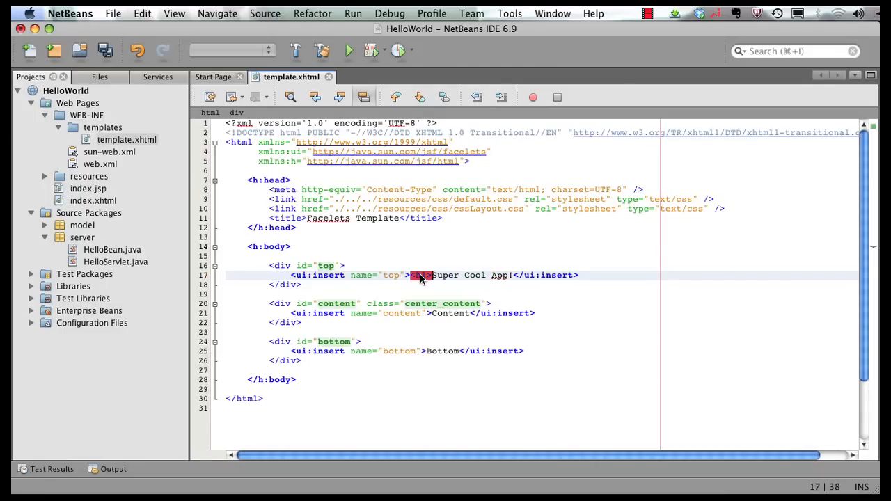
pyautogui.write('<h1>')
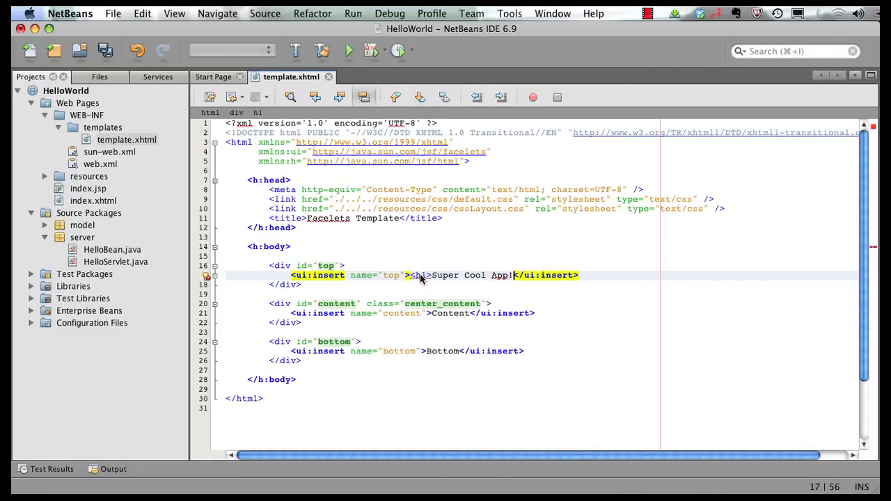
pyautogui.write('</h1></')
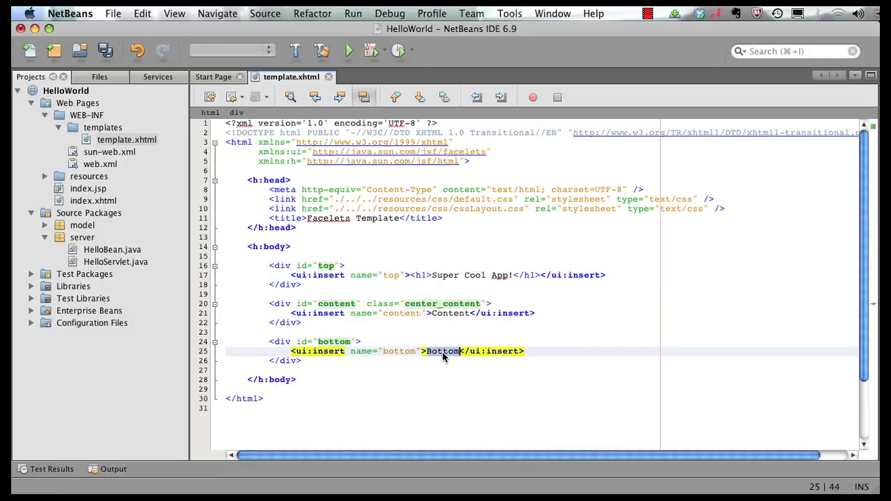
# Set the bottom section text to 'Powered by GlassFish &amp; NetBeans!!'
pyautogui.write('<br/><br/')
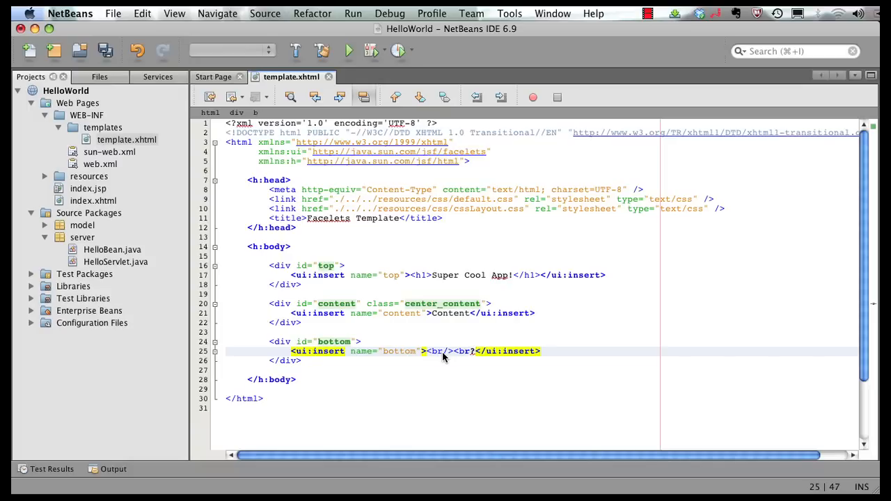
pyautogui.write('Powe')
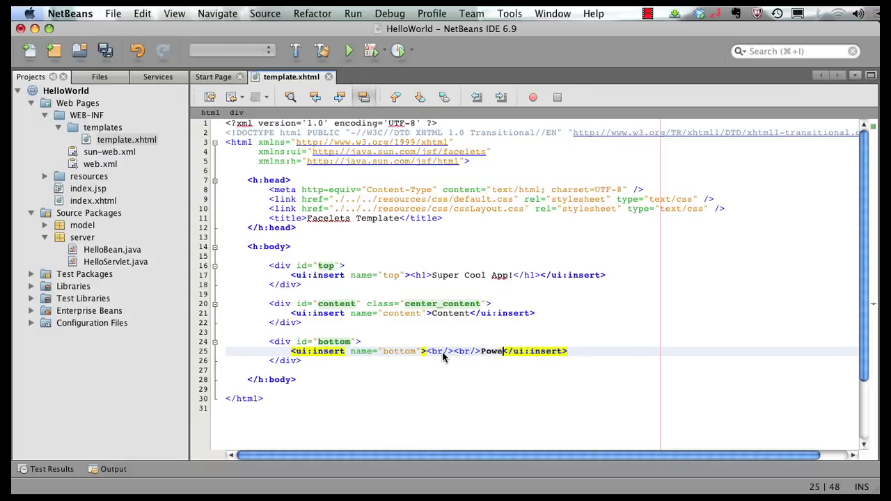
pyautogui.write('red by')
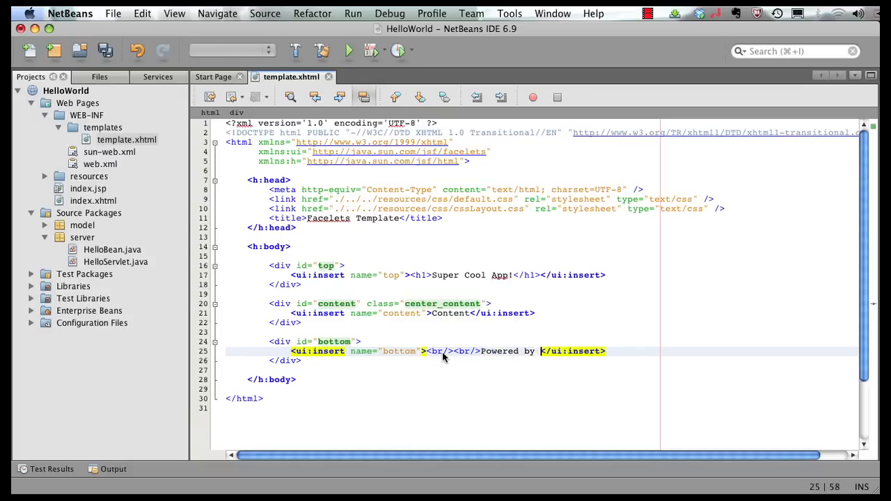
pyautogui.write('GlassFish &')
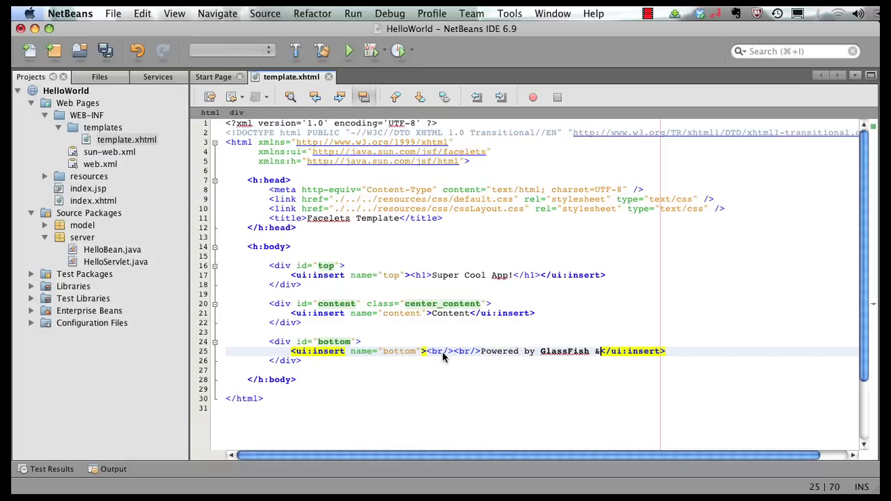
pyautogui.write('amp;')
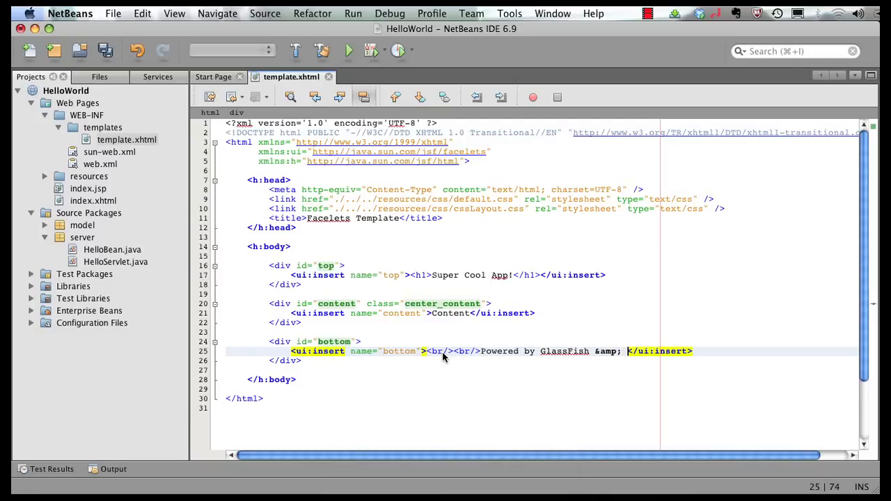
pyautogui.write('NetBeans!!')
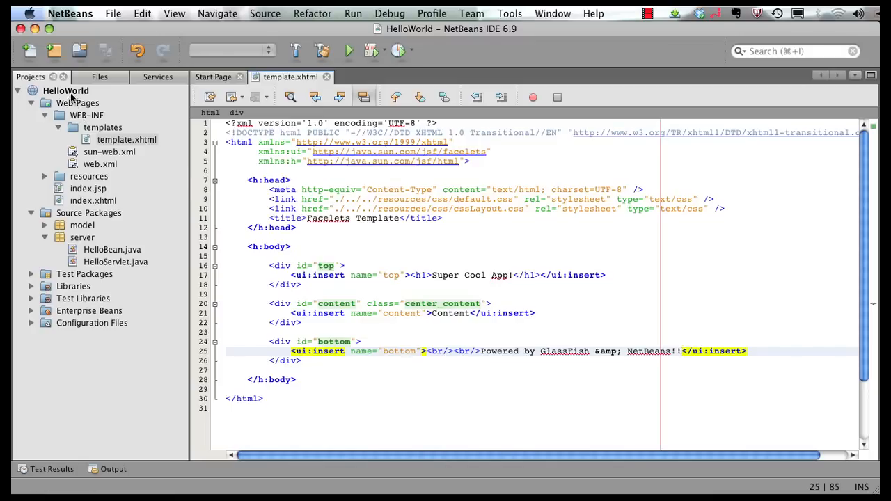
# Create Facelets template client 'input' based on WEB-INF/templates/template.xhtml
pyautogui.rightClick(66, 91)
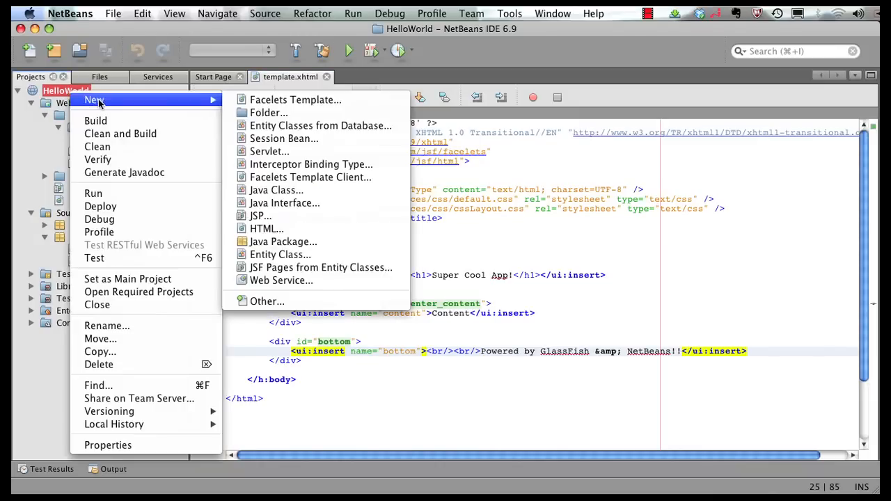
pyautogui.moveTo(310, 177)
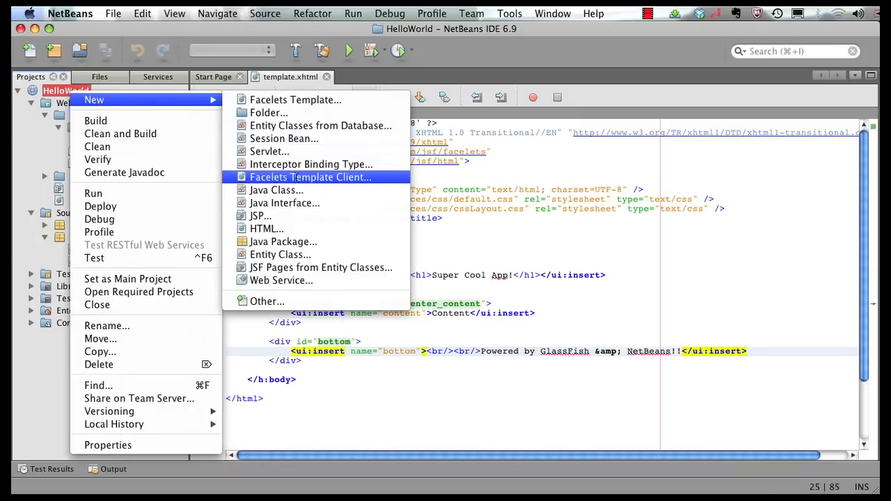
pyautogui.click(310, 176)
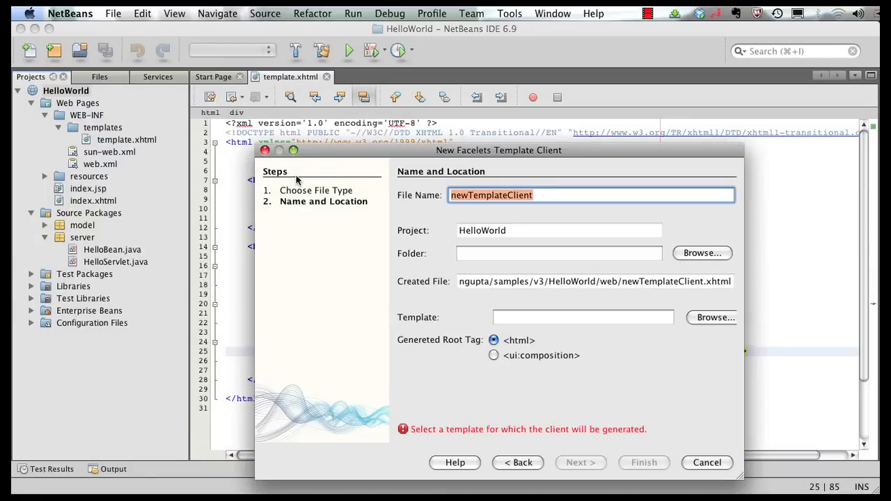
pyautogui.write('in')
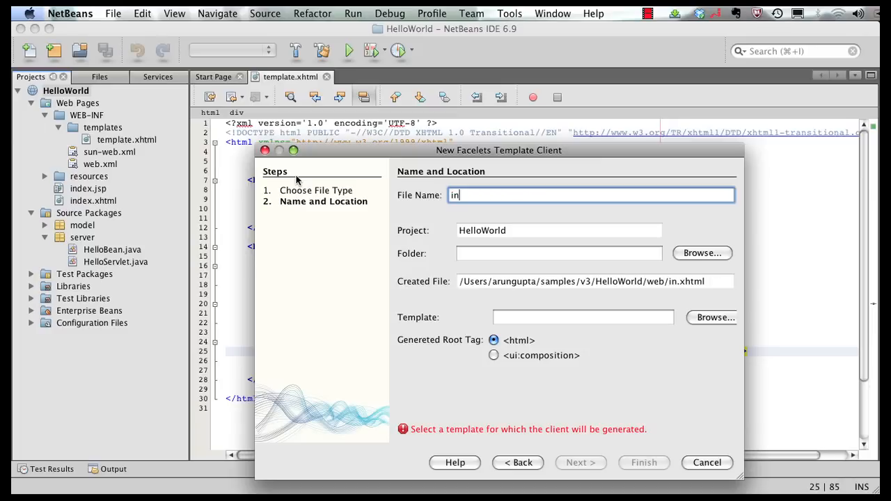
pyautogui.write('put')
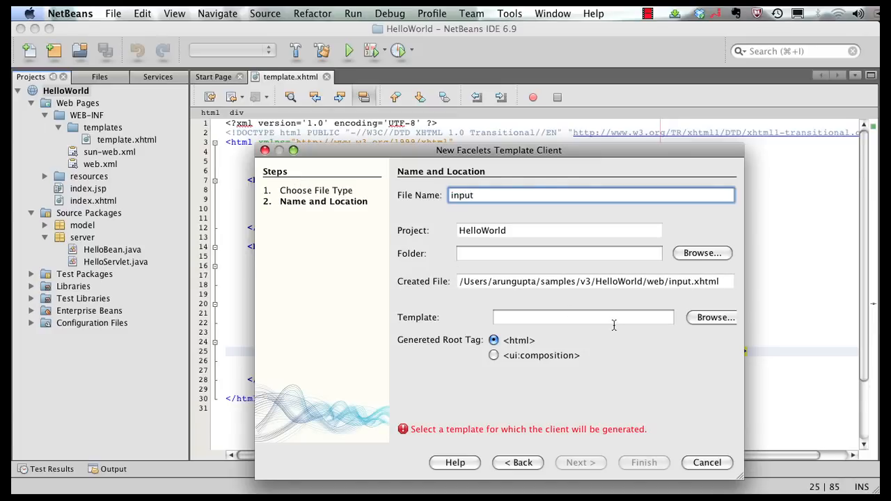
pyautogui.click(715, 317)
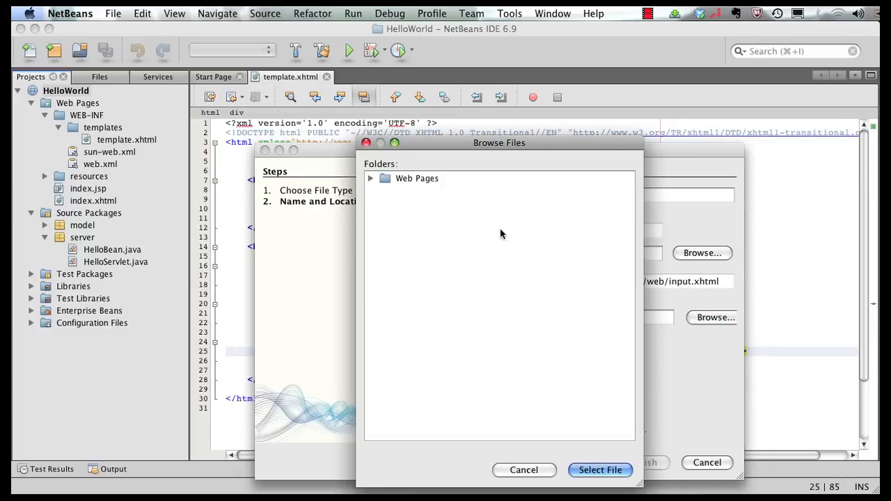
pyautogui.click(370, 179)
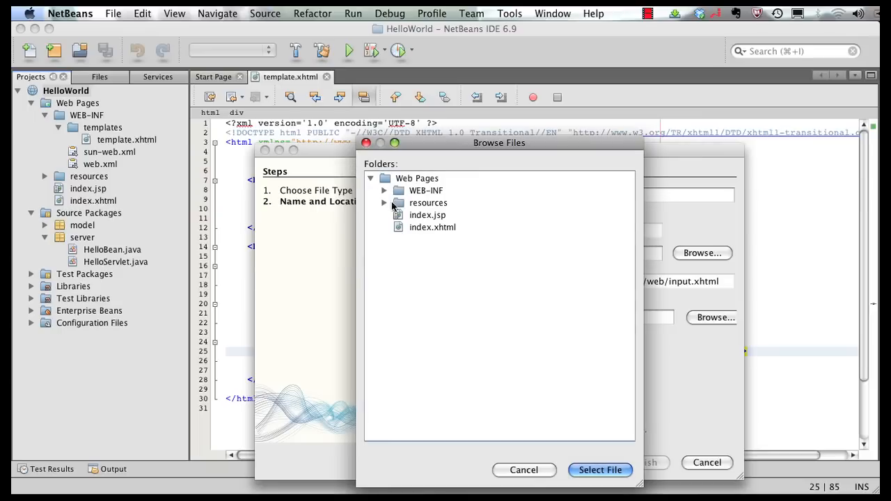
pyautogui.click(383, 190)
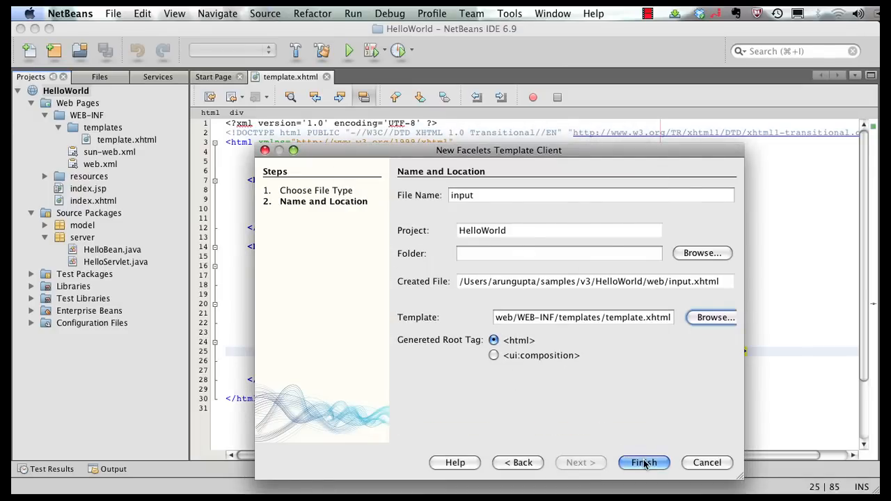
pyautogui.click(643, 462)
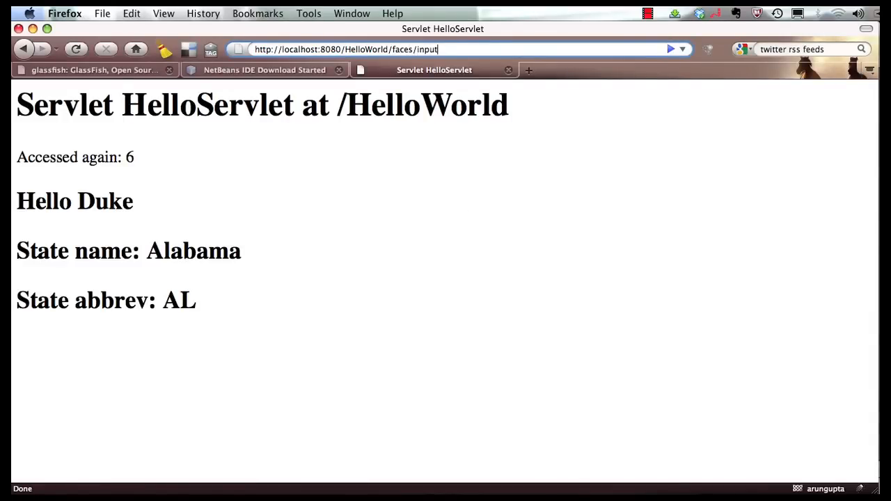
pyautogui.write('.xhtml')
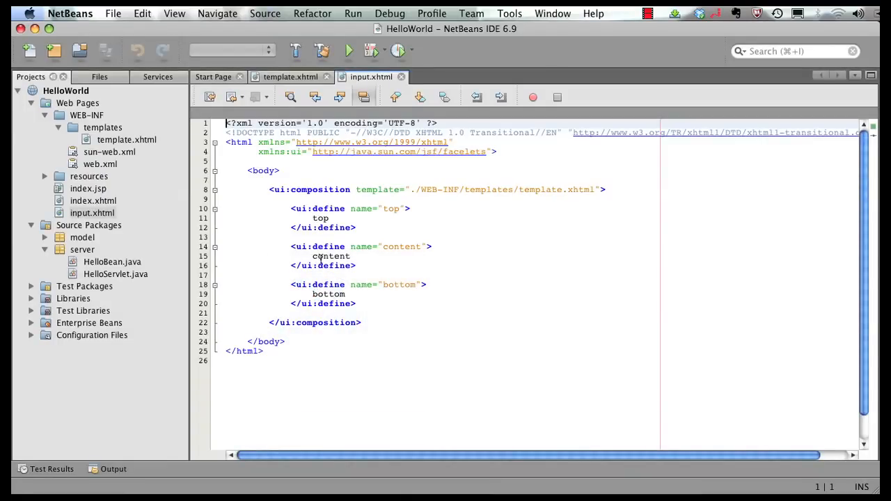
# Delete the ui:define name="top" block from input.xhtml
pyautogui.click(340, 209)
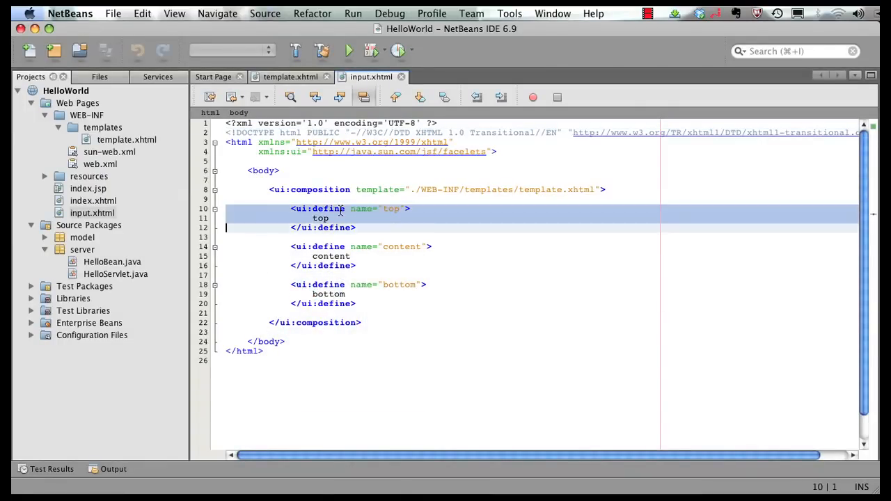
pyautogui.press('Delete')
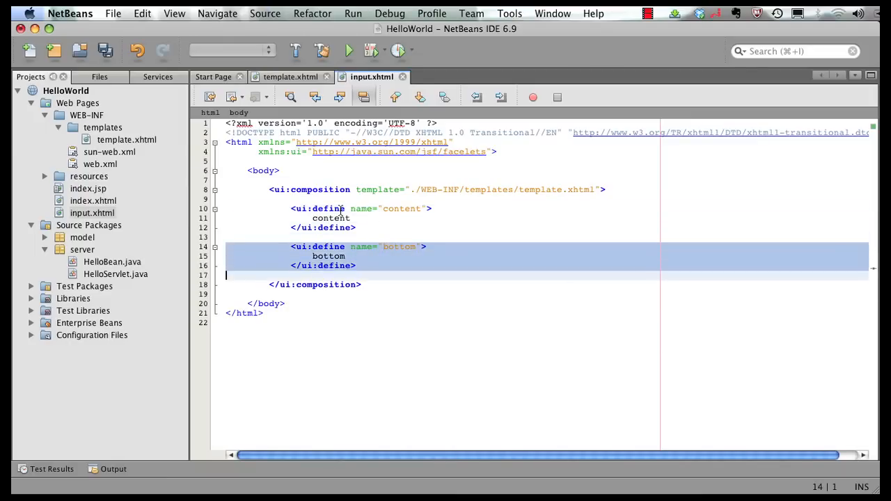
# Delete the bottom define block, then view the rendered input page in Firefox
pyautogui.press('Delete')
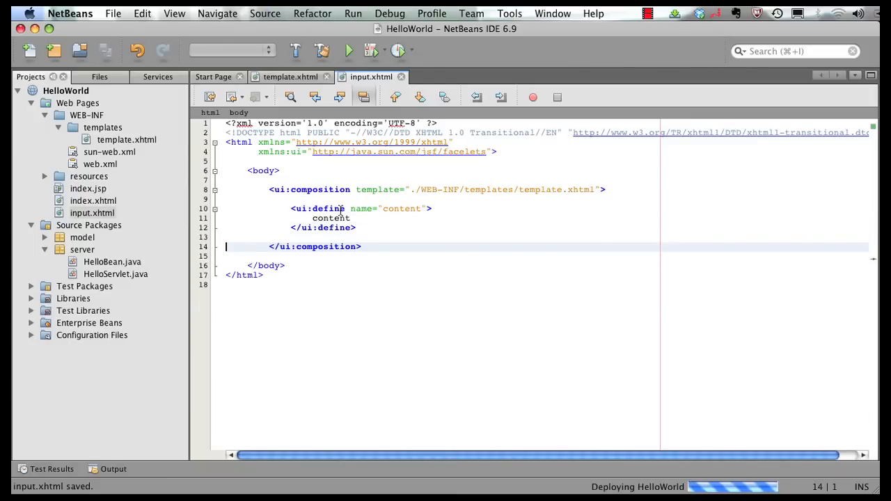
pyautogui.click(409, 310)
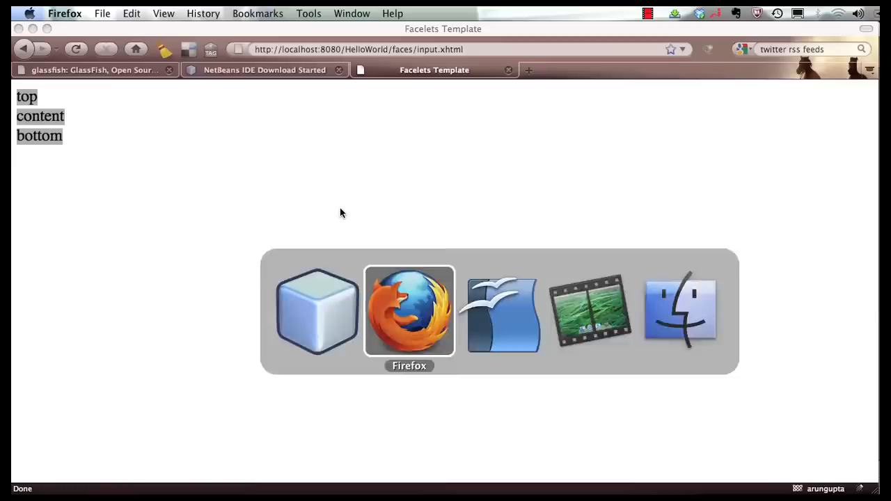
pyautogui.click(76, 49)
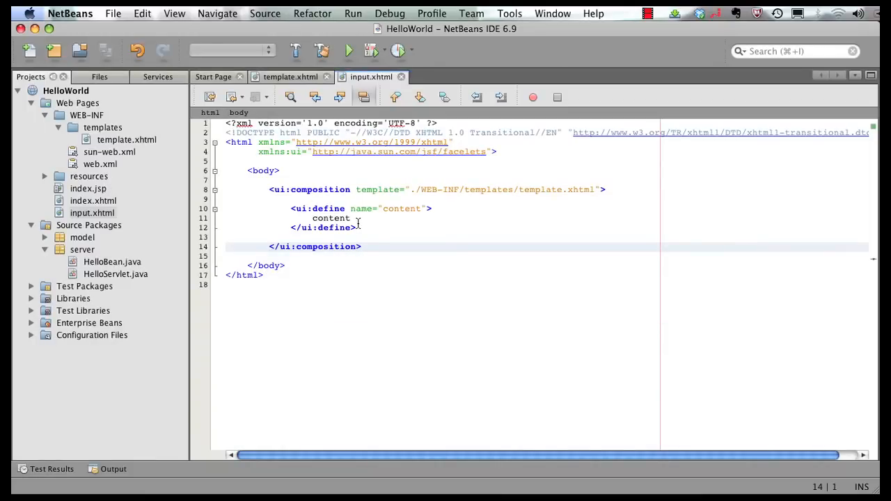
# Put the Name form bound to welcome.name in content and add the h library declaration
pyautogui.write('inputText value="#{welcome.name}" title="name" id="name')
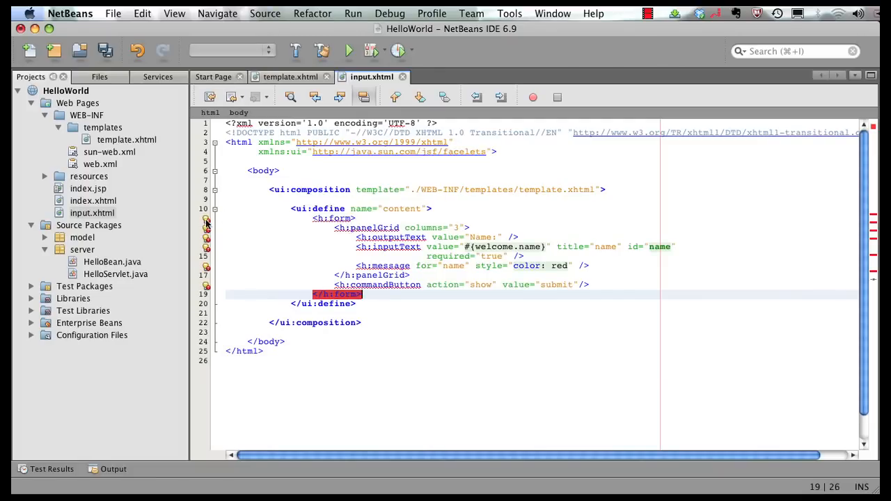
pyautogui.click(206, 219)
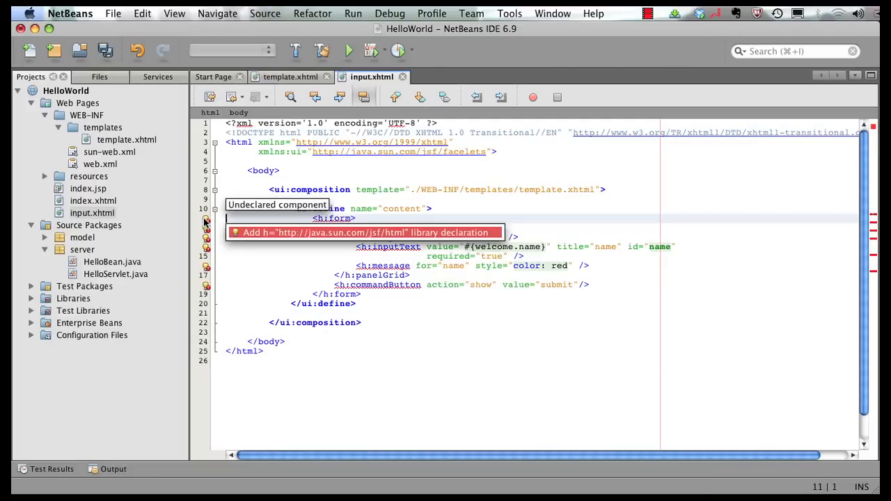
pyautogui.click(365, 232)
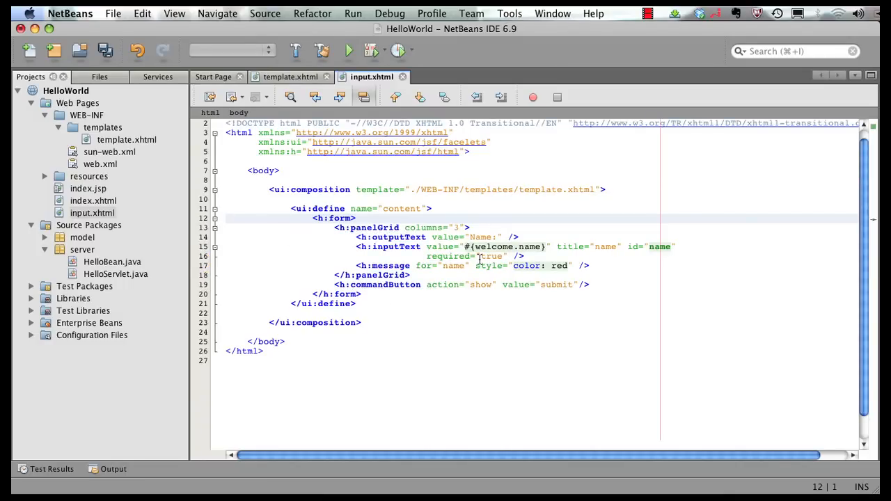
pyautogui.click(348, 50)
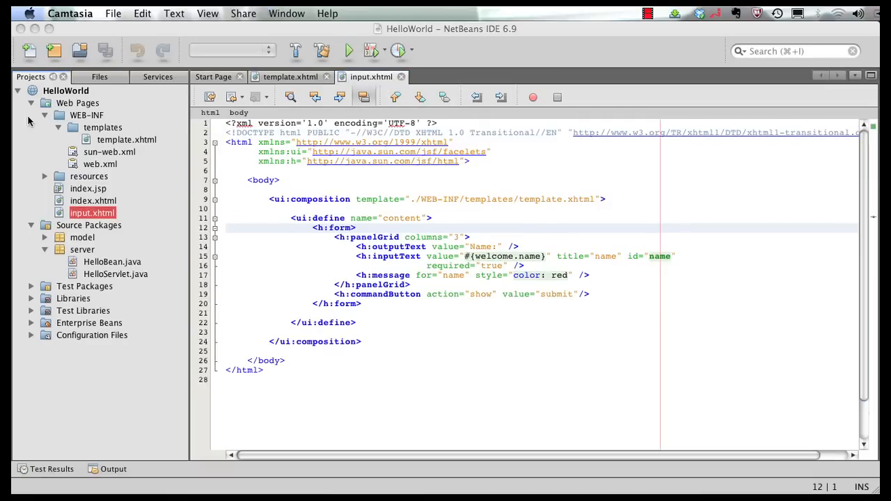
# Create a Java class Welcome in the beans package
pyautogui.rightClick(66, 90)
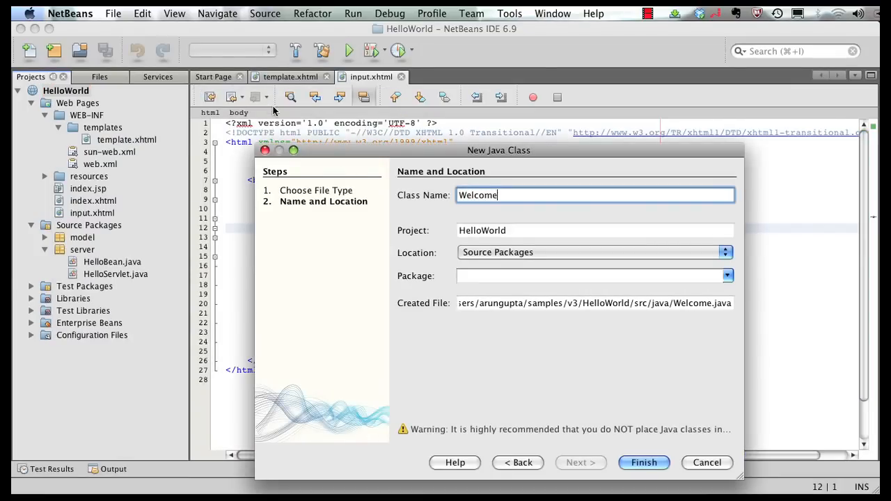
pyautogui.write('bean')
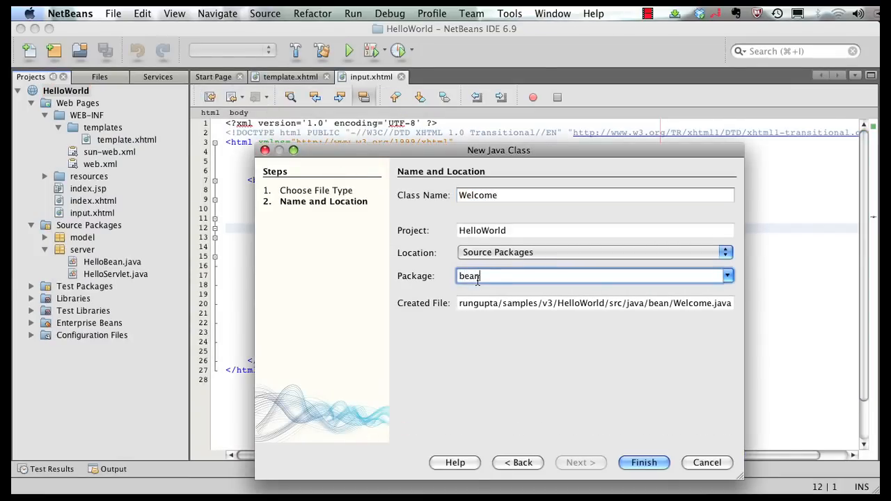
pyautogui.click(643, 462)
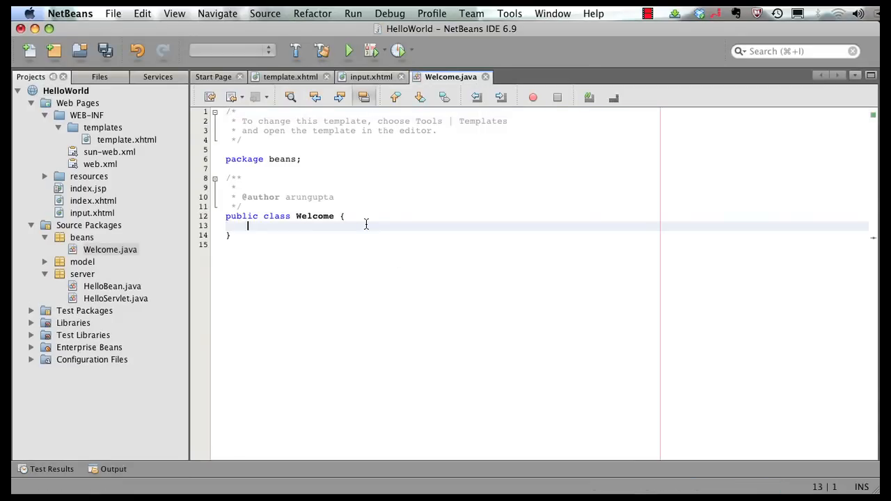
# Add private String name and message fields with generated getters and setters
pyautogui.write('private String me')
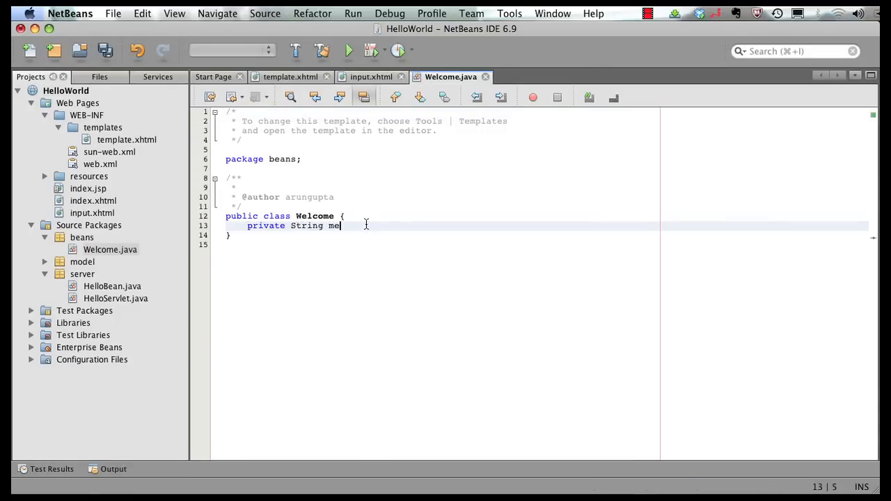
pyautogui.write('name;')
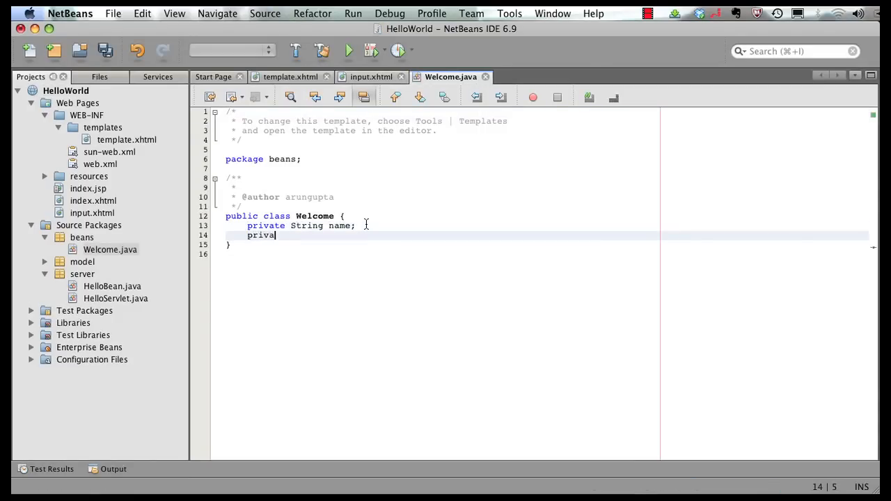
pyautogui.write('te String message;')
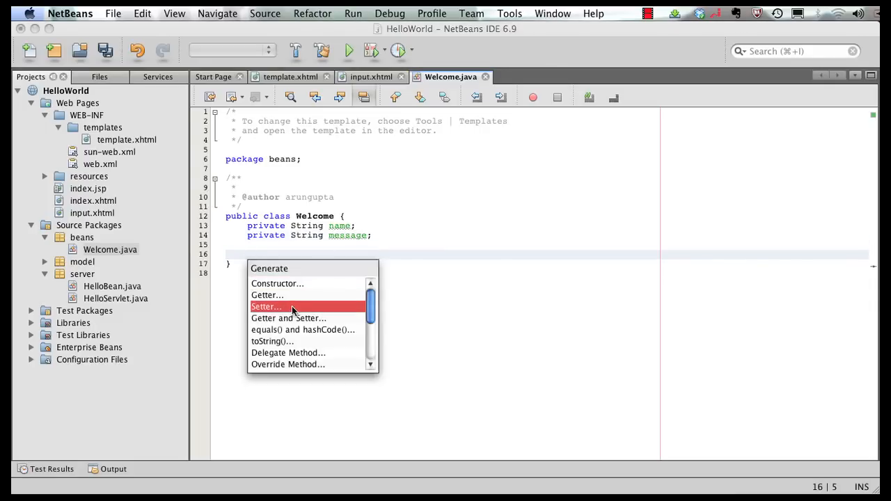
pyautogui.click(288, 318)
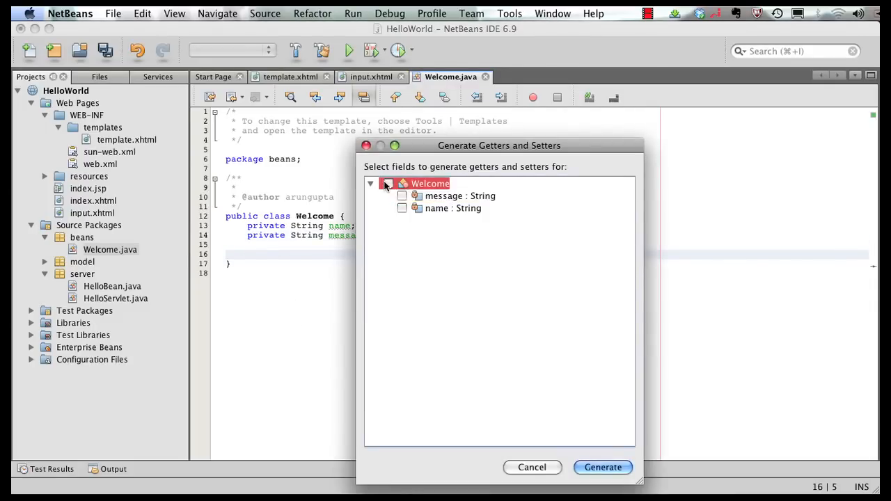
pyautogui.click(601, 467)
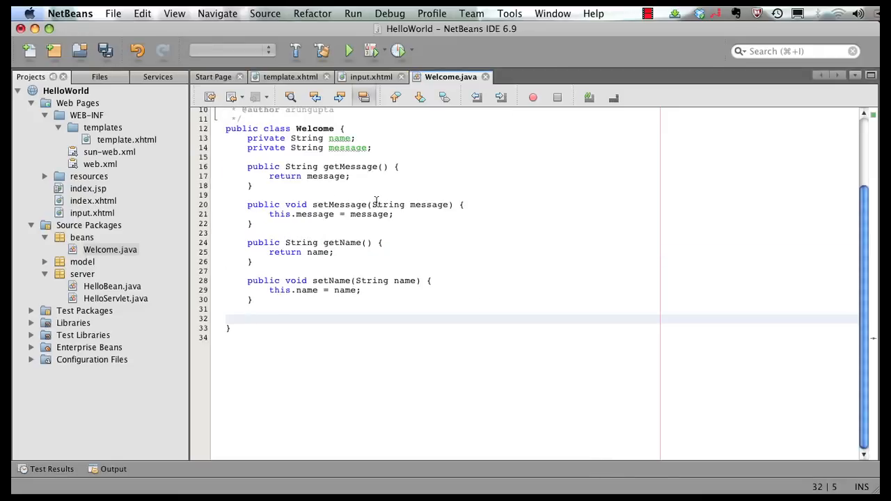
pyautogui.scroll(3)
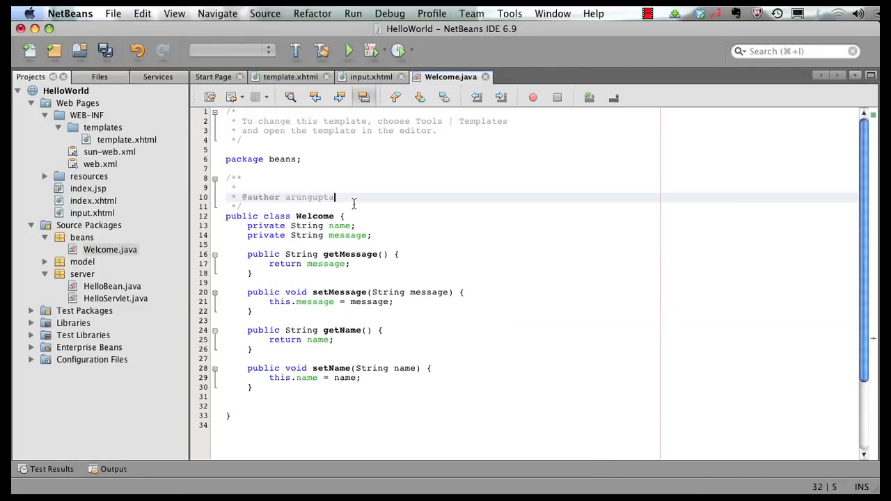
pyautogui.write('@ManagedBean')
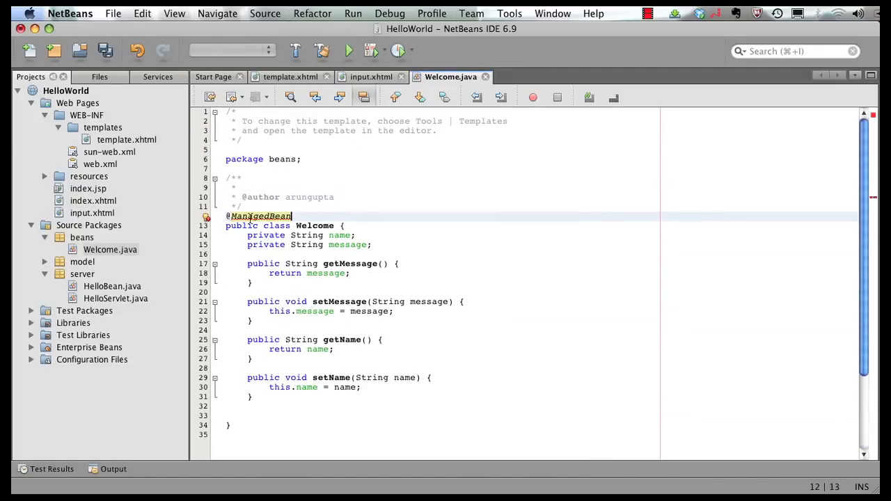
pyautogui.click(206, 217)
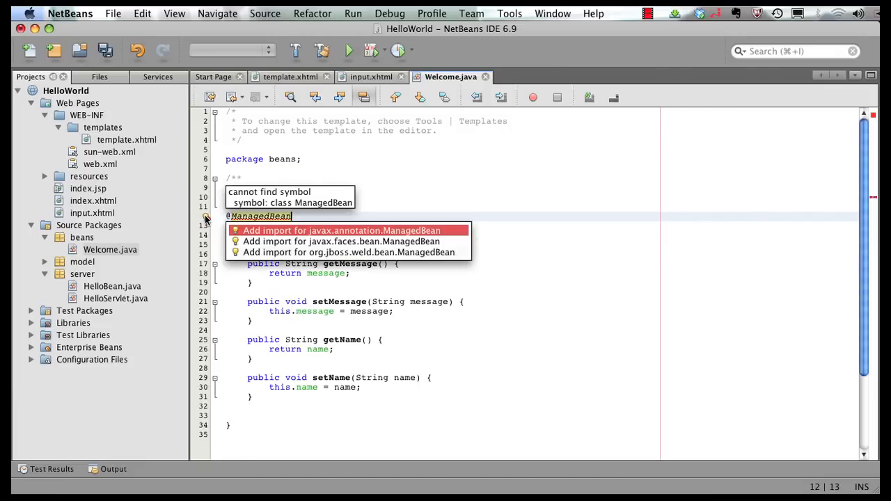
pyautogui.click(341, 240)
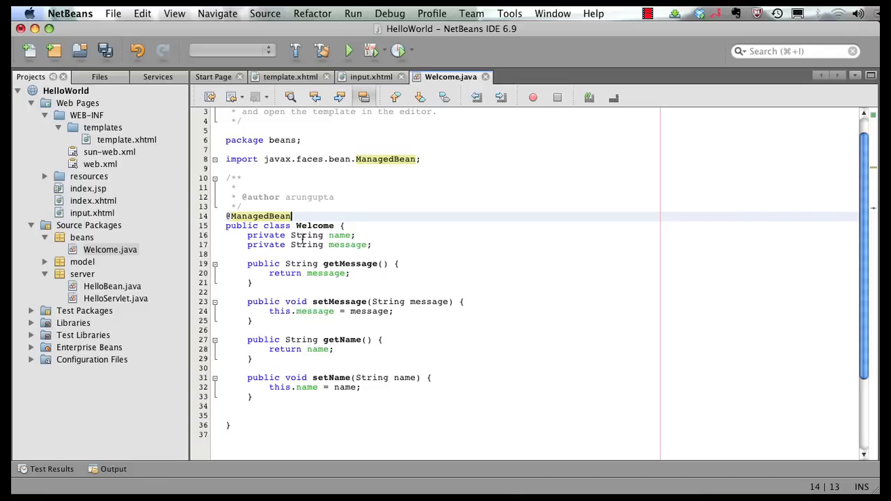
pyautogui.press('Return')
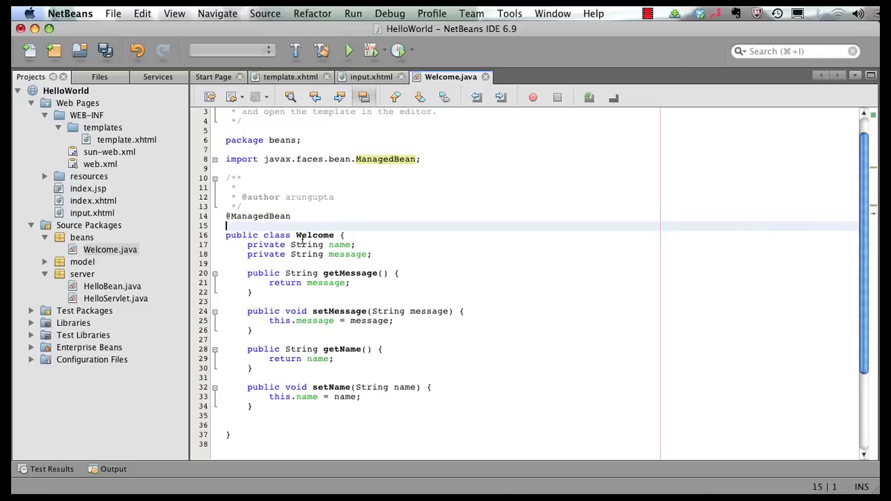
pyautogui.write('@RequestSce')
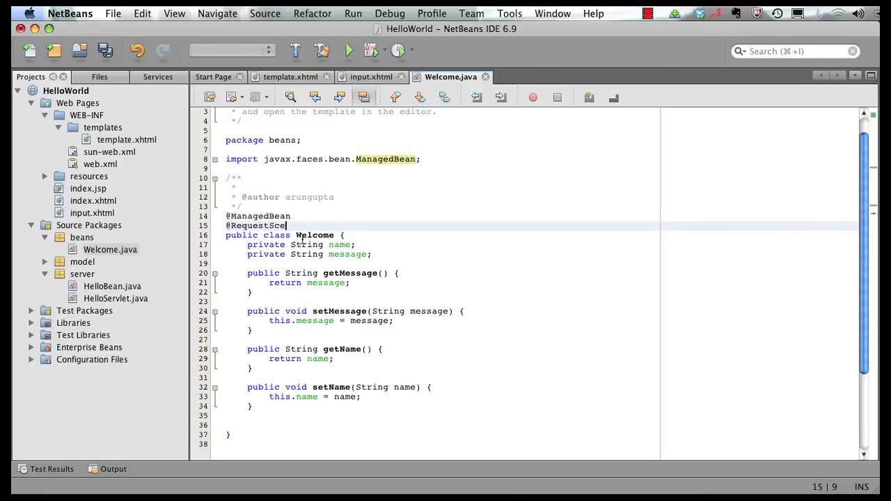
pyautogui.write('Scoped')
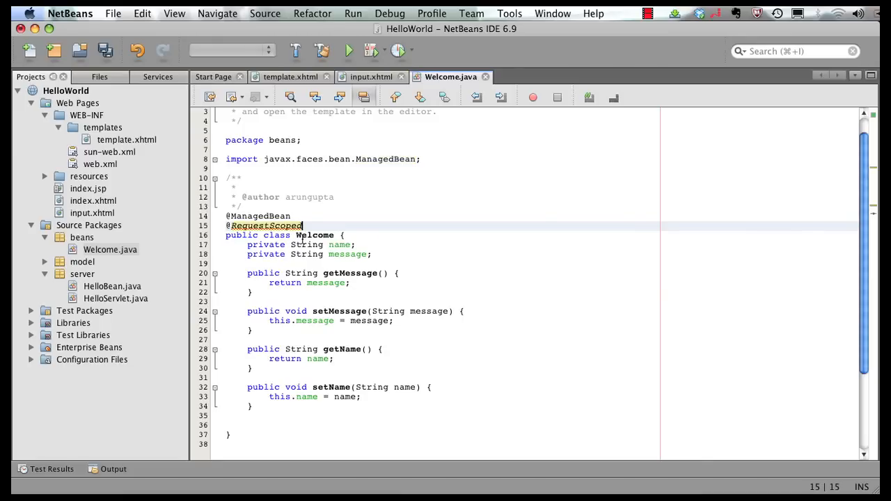
pyautogui.moveTo(204, 226)
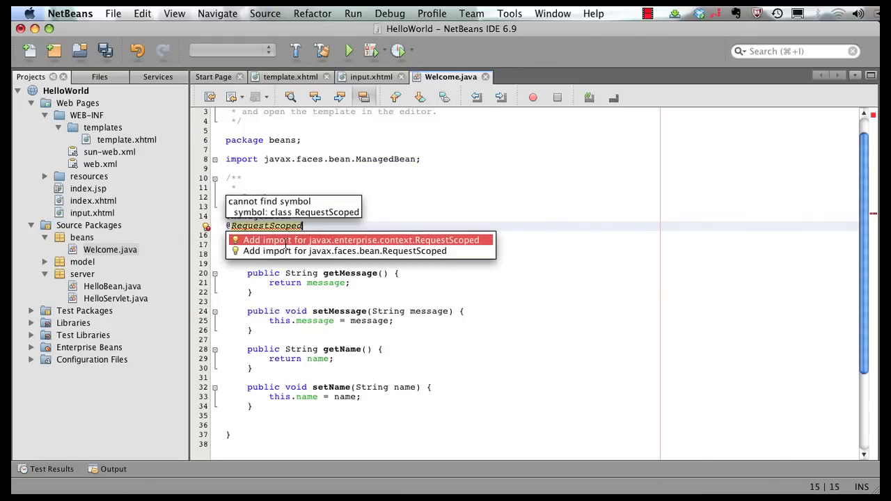
pyautogui.click(361, 239)
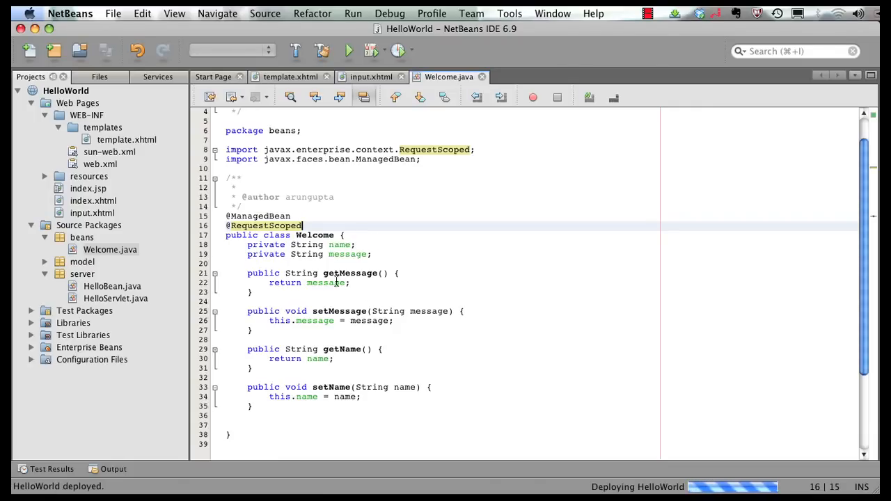
# Make getMessage return "Hello " + name, then return to input.xhtml
pyautogui.doubleClick(325, 282)
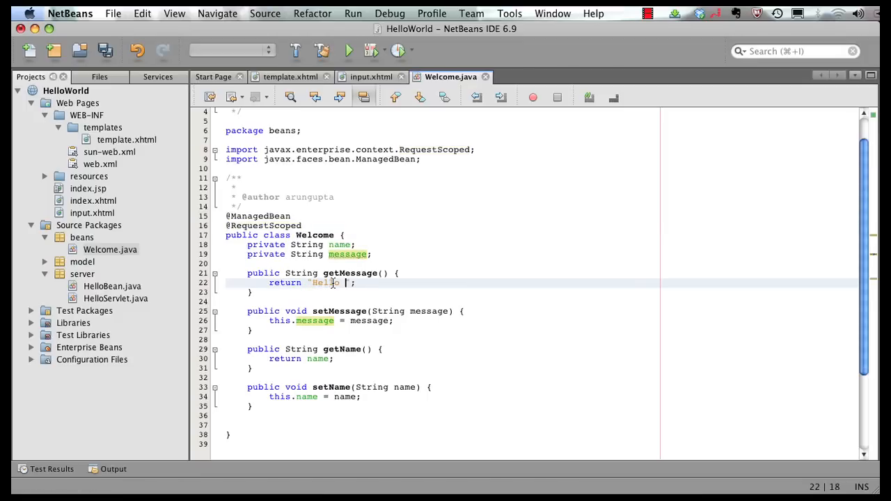
pyautogui.write('+ name')
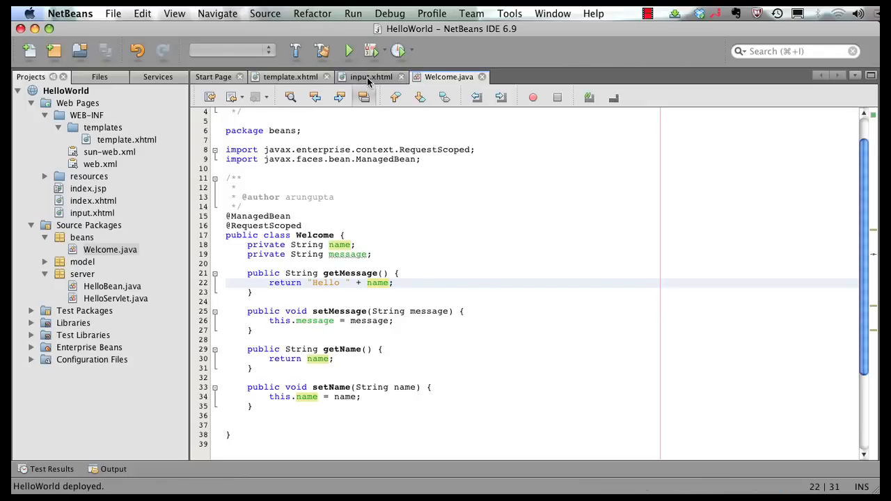
pyautogui.click(371, 77)
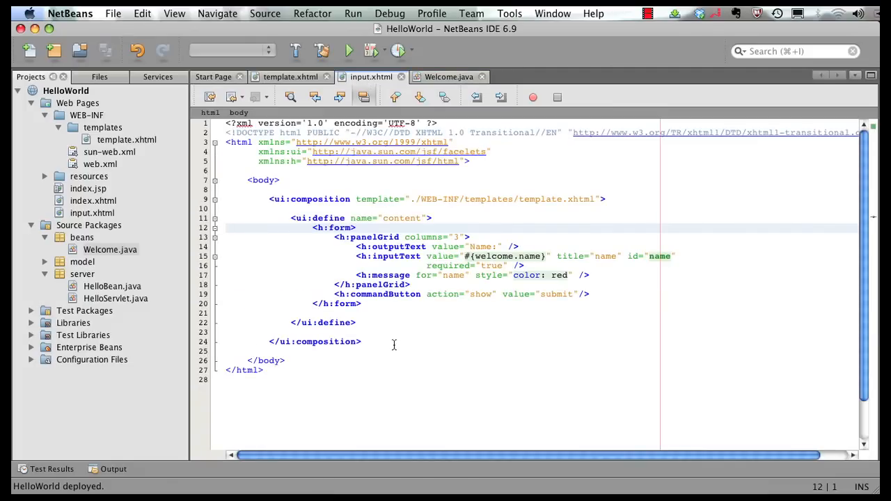
pyautogui.moveTo(395, 347)
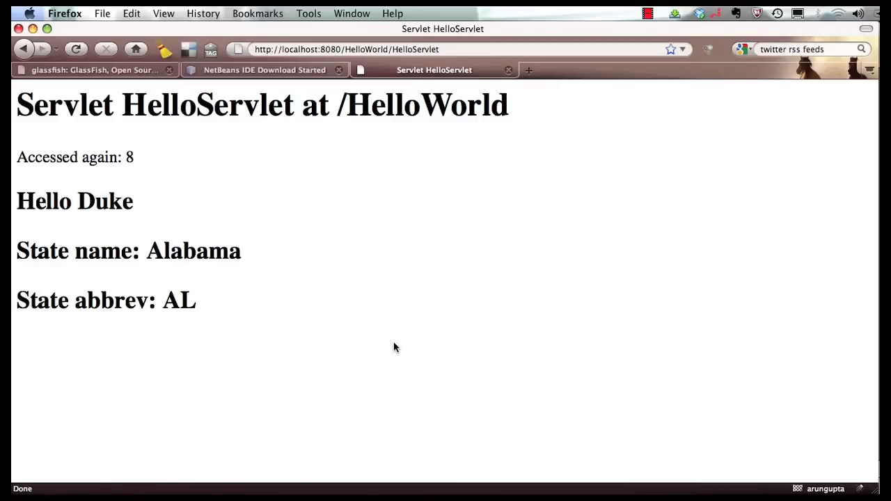
pyautogui.write('/fac')
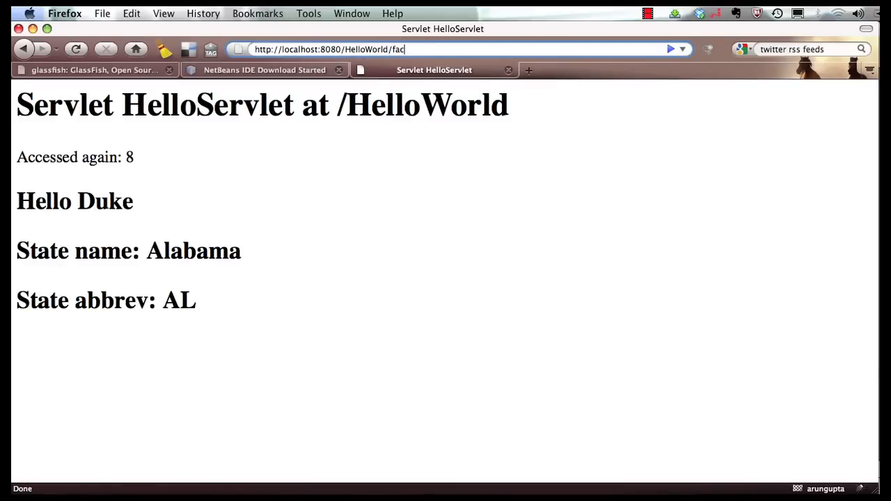
pyautogui.press('Return')
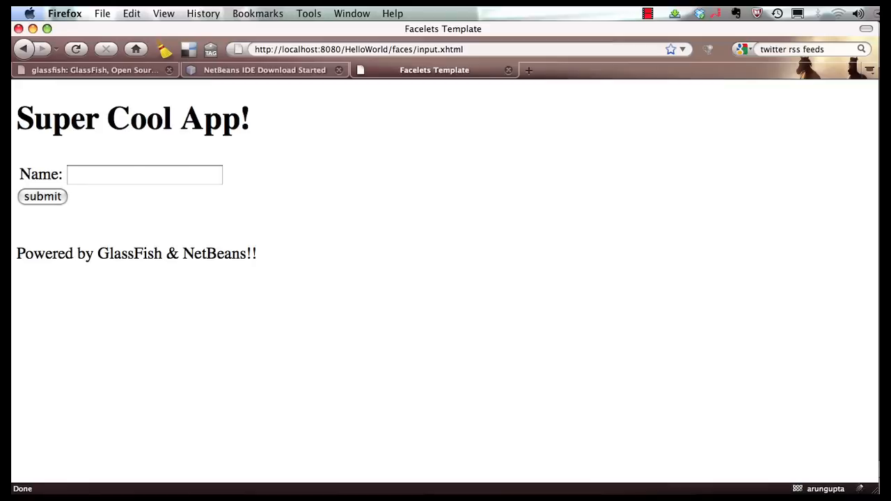
pyautogui.moveTo(127, 124)
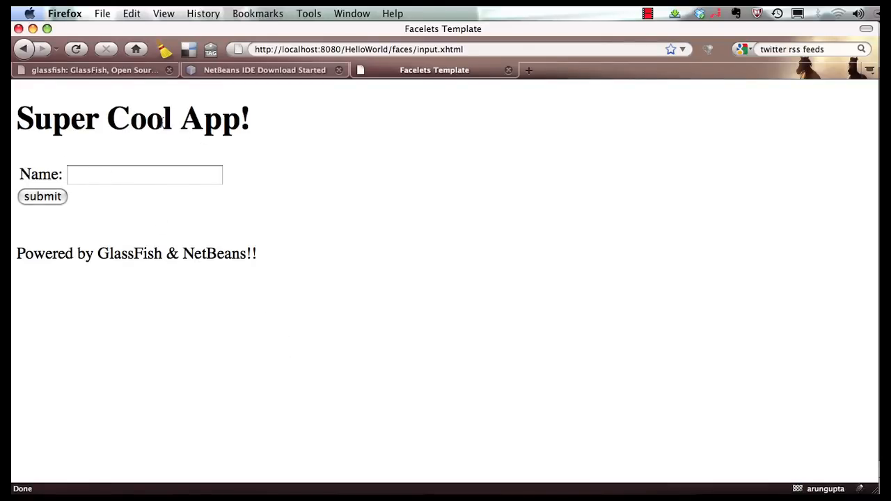
pyautogui.moveTo(81, 202)
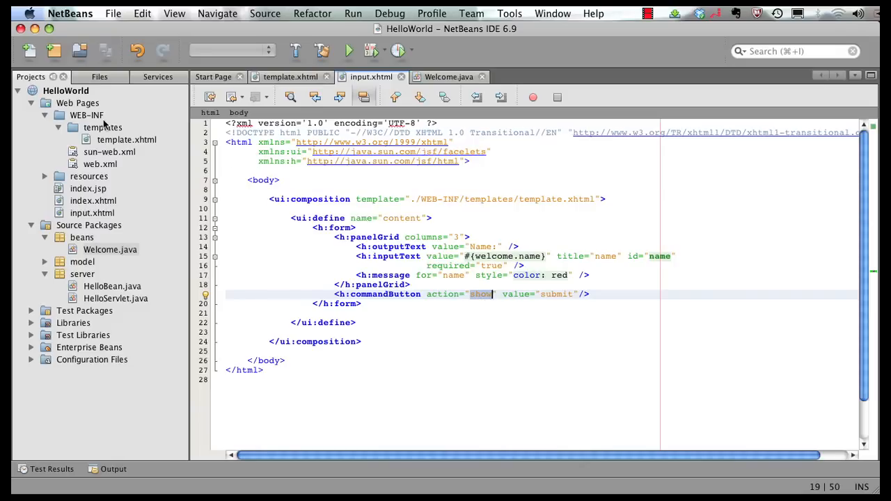
# Create Facelets template client show.xhtml in HelloWorld using WEB-INF/templates/template.xhtml
pyautogui.click(66, 90)
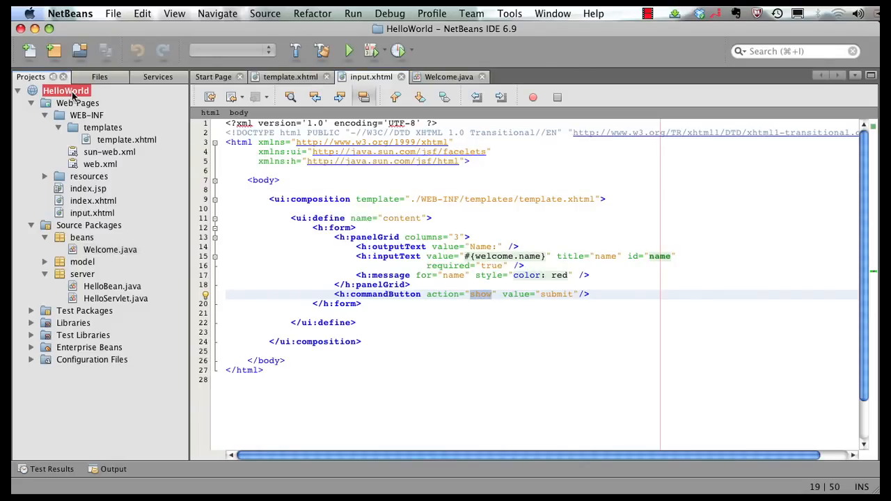
pyautogui.rightClick(66, 91)
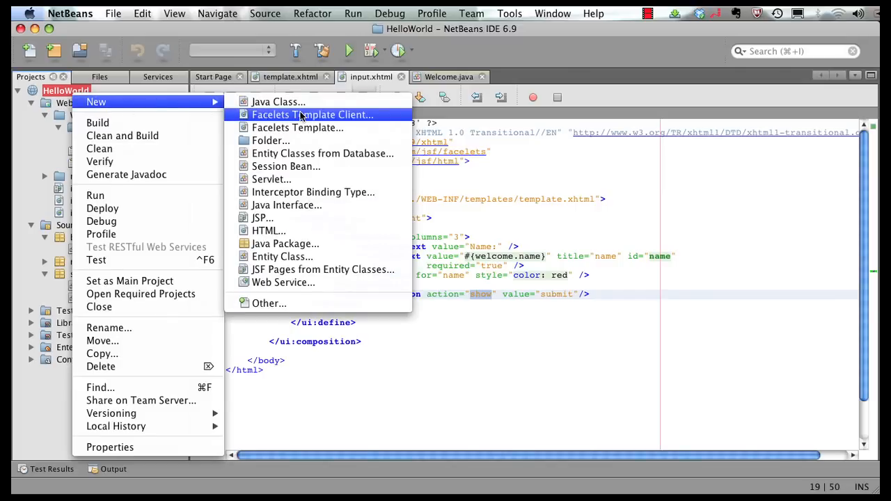
pyautogui.click(312, 114)
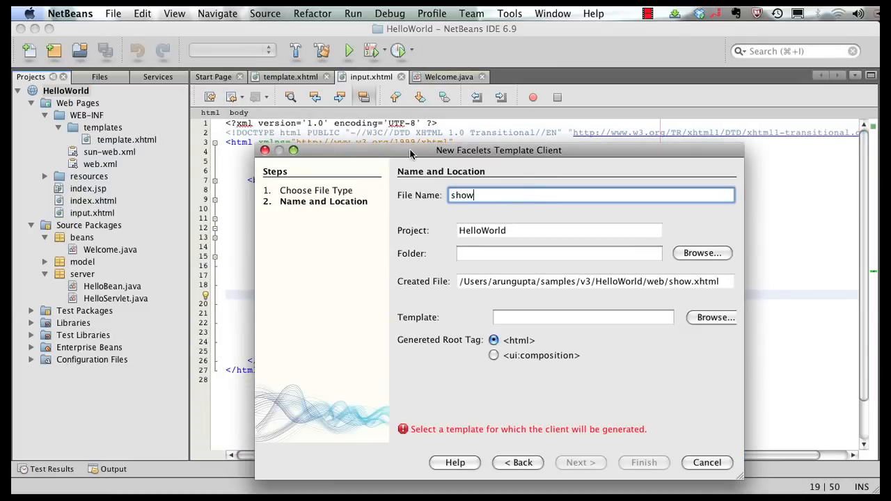
pyautogui.click(701, 253)
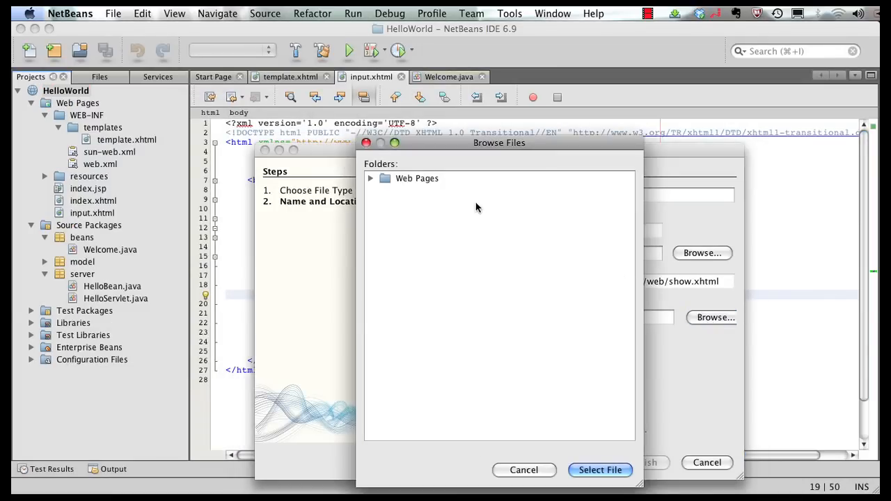
pyautogui.click(371, 178)
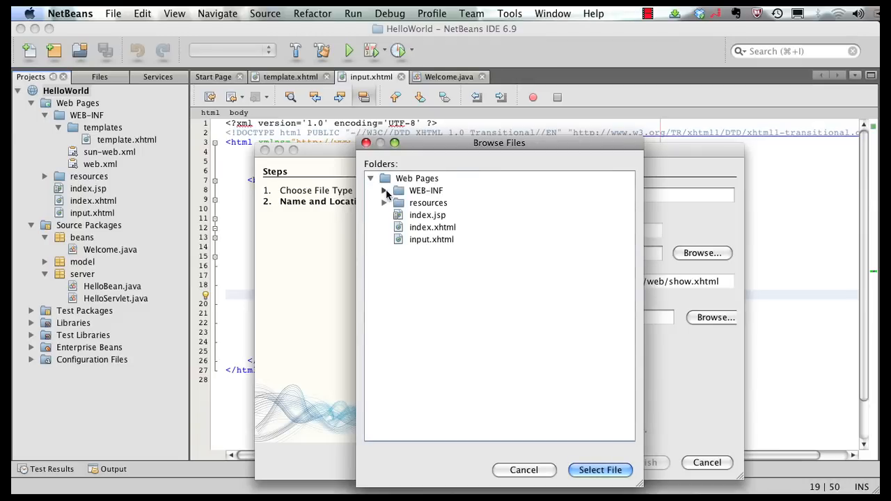
pyautogui.click(384, 190)
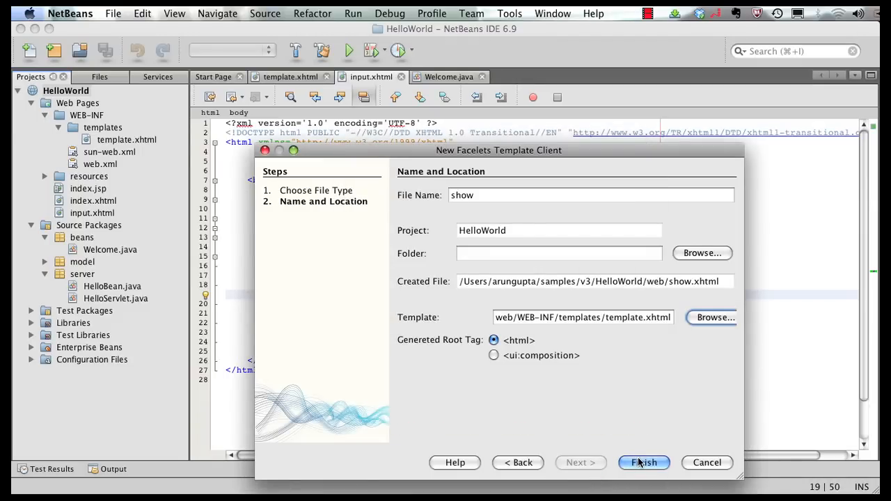
pyautogui.click(643, 462)
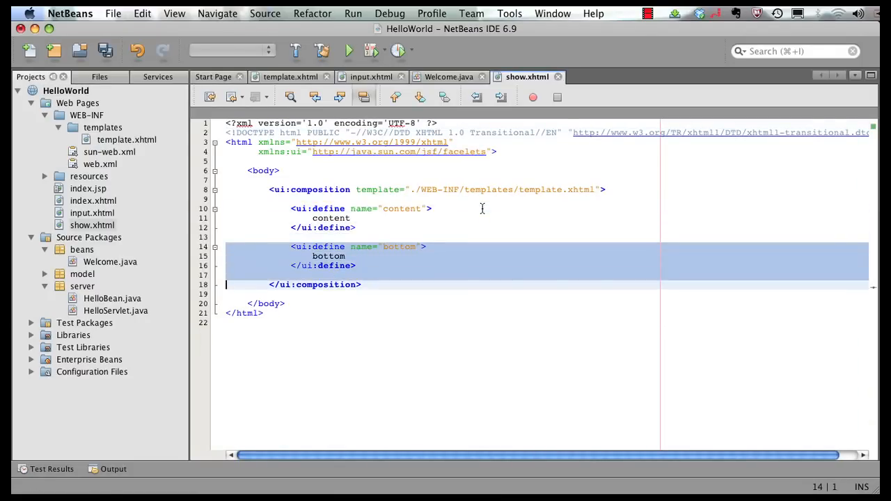
# Remove show.xhtml's bottom define and add the JSF html tag library declaration
pyautogui.press('Delete')
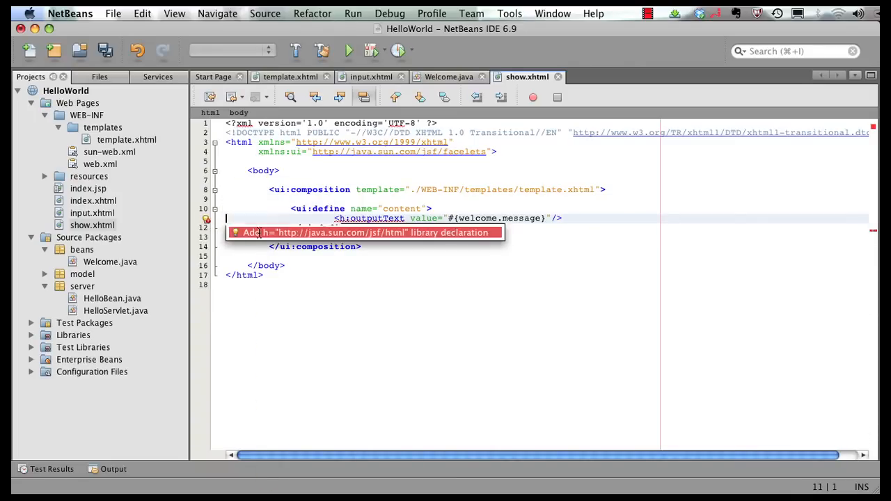
pyautogui.click(365, 232)
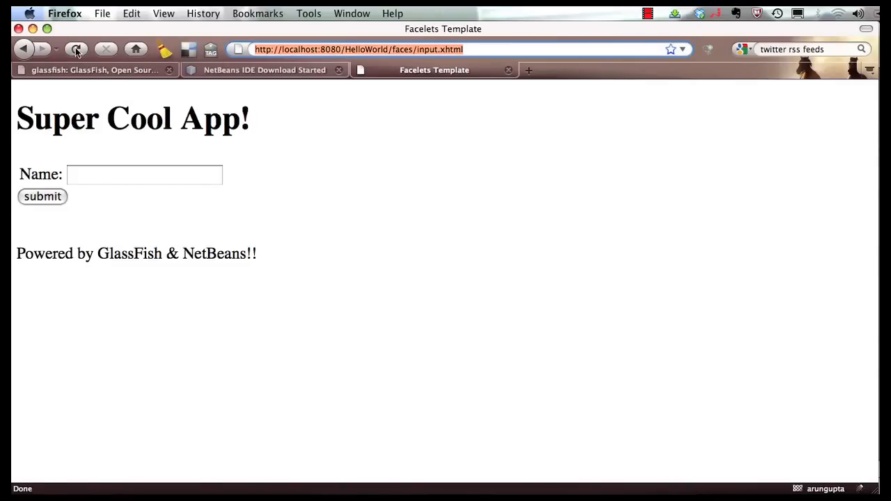
# Submit the name 'Arun' through the Super Cool App! form
pyautogui.click(144, 175)
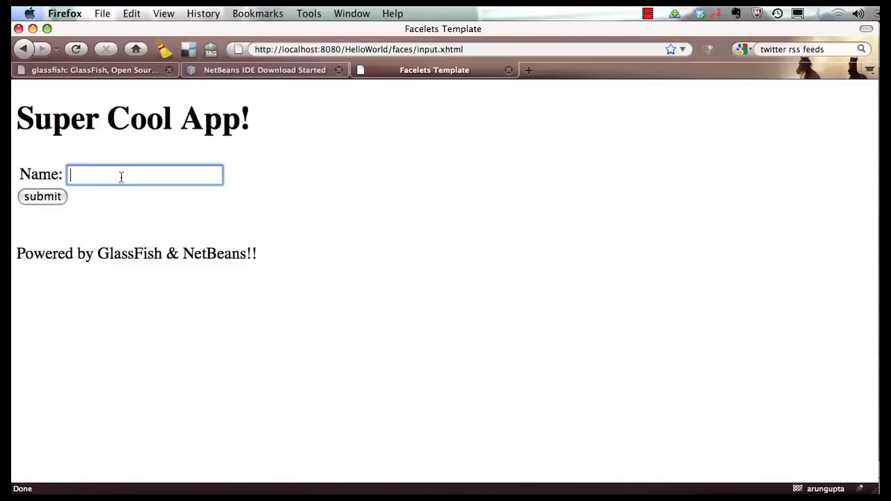
pyautogui.write('Arun')
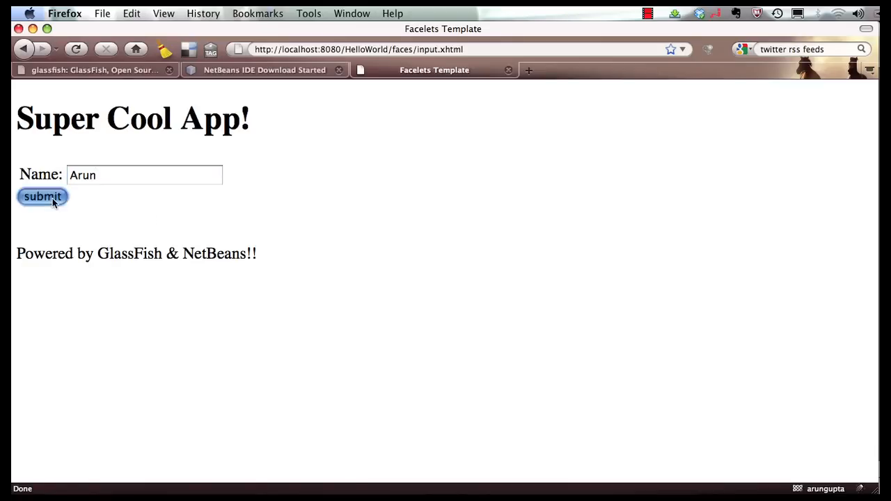
pyautogui.click(42, 196)
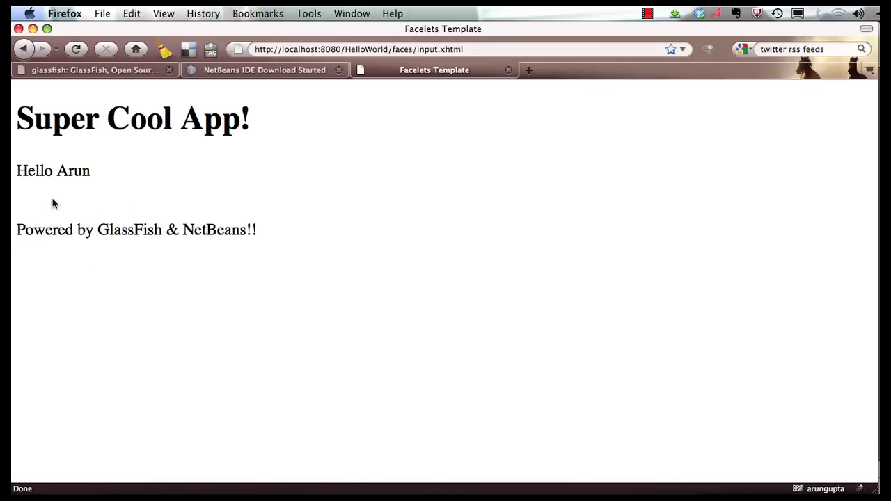